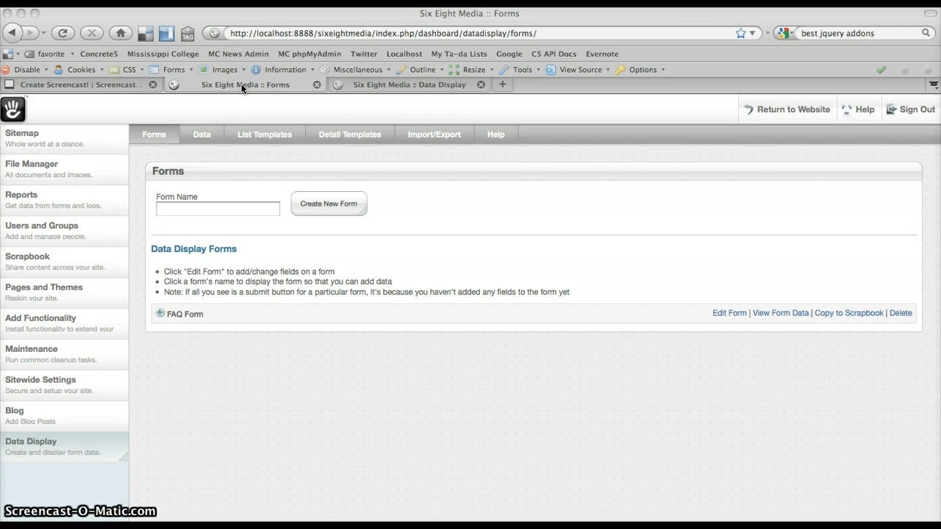
{"action": "mouse_move", "coordinate": [260, 135]}
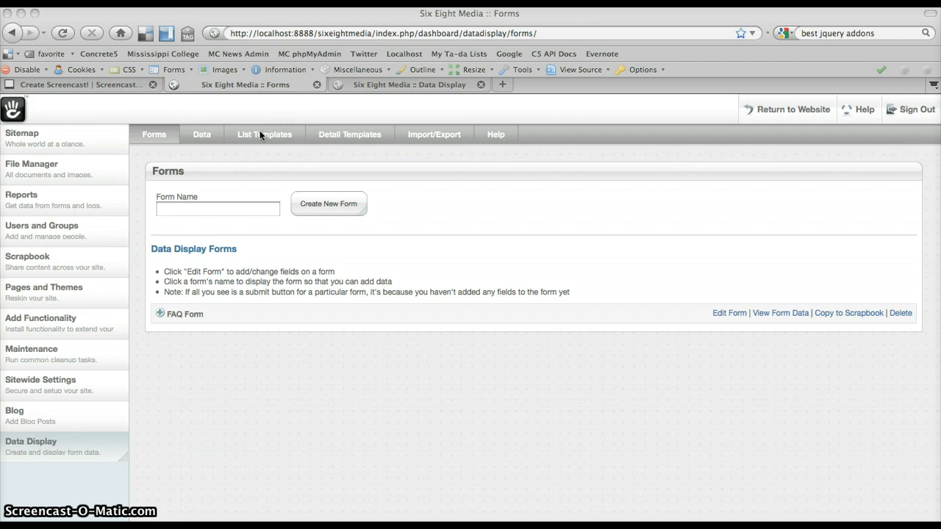
{"action": "mouse_move", "coordinate": [212, 266]}
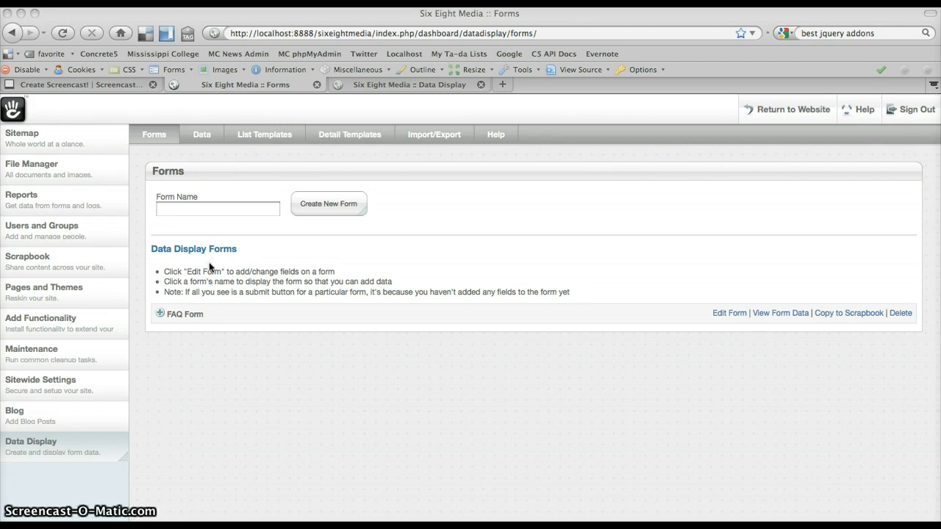
Step: Expand the FAQ Form on the Forms page to preview its Question and Answer fields
{"action": "left_click", "coordinate": [185, 314]}
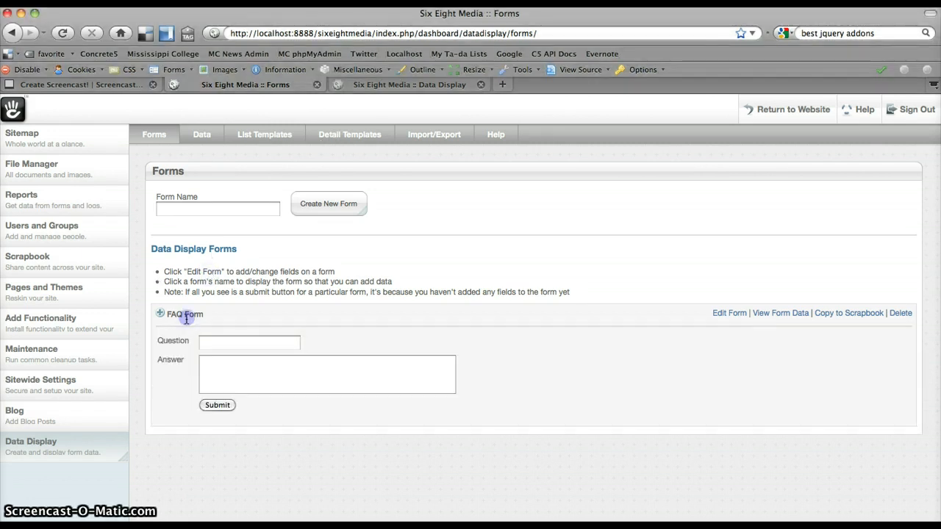
{"action": "mouse_move", "coordinate": [229, 296]}
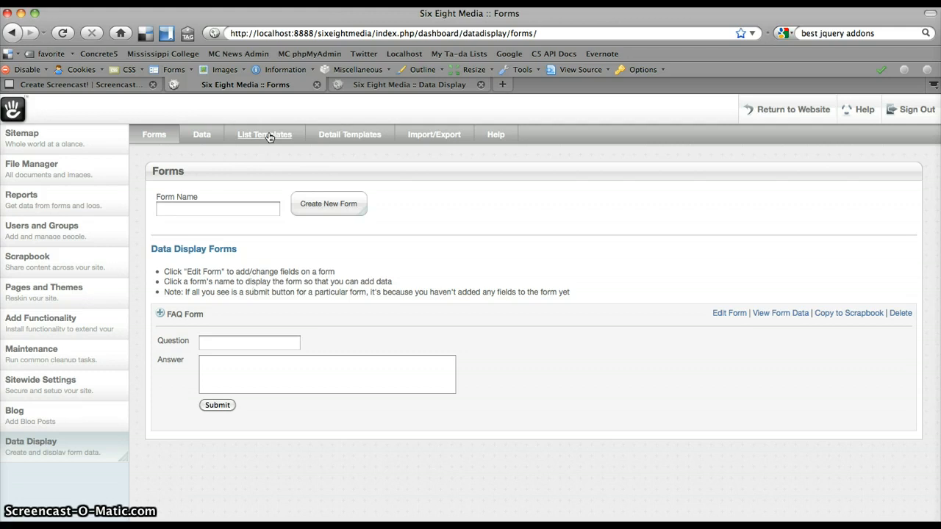
Step: Create a list template named 'FAQ Listing' that uses the FAQ Form
{"action": "left_click", "coordinate": [265, 135]}
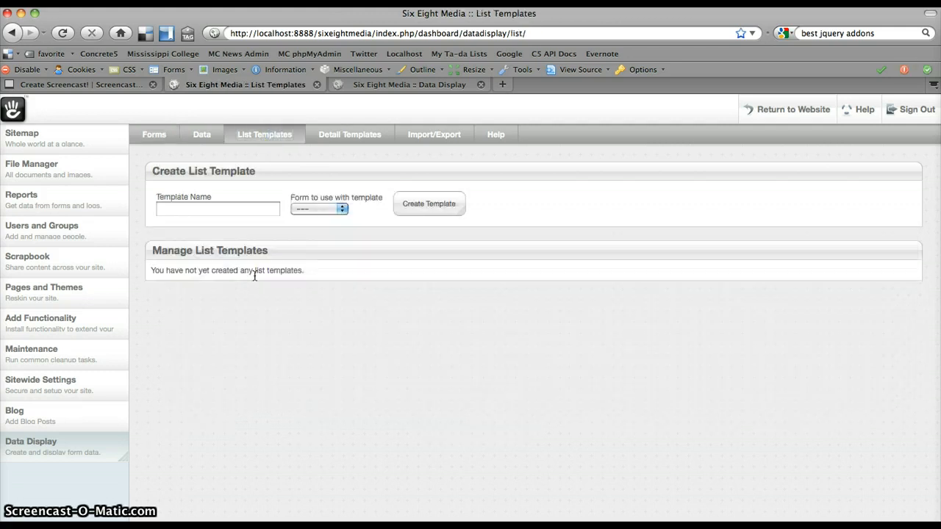
{"action": "mouse_move", "coordinate": [241, 274]}
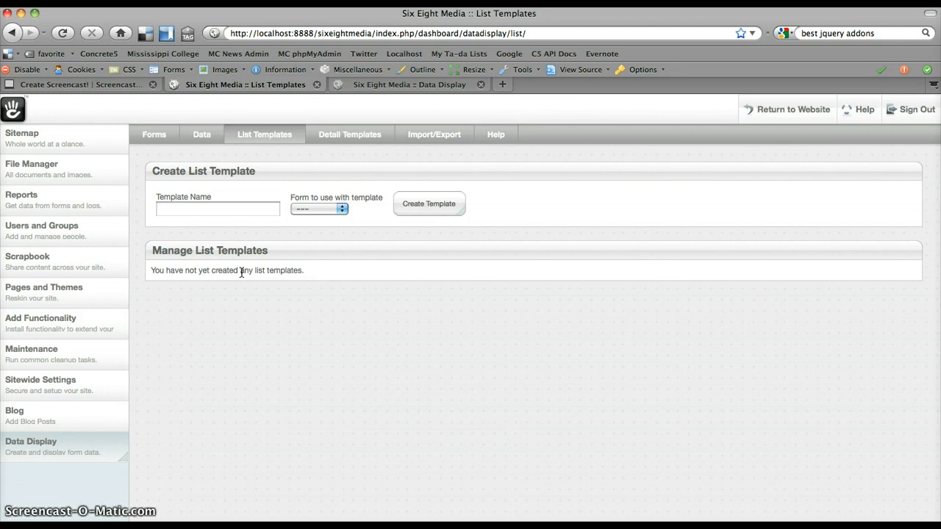
{"action": "left_click", "coordinate": [217, 209]}
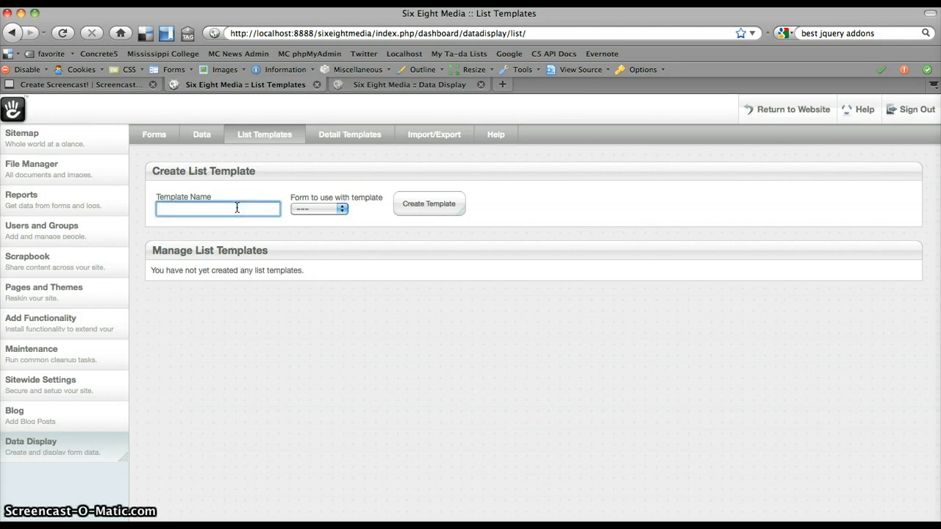
{"action": "type", "text": "FAQ Listi"}
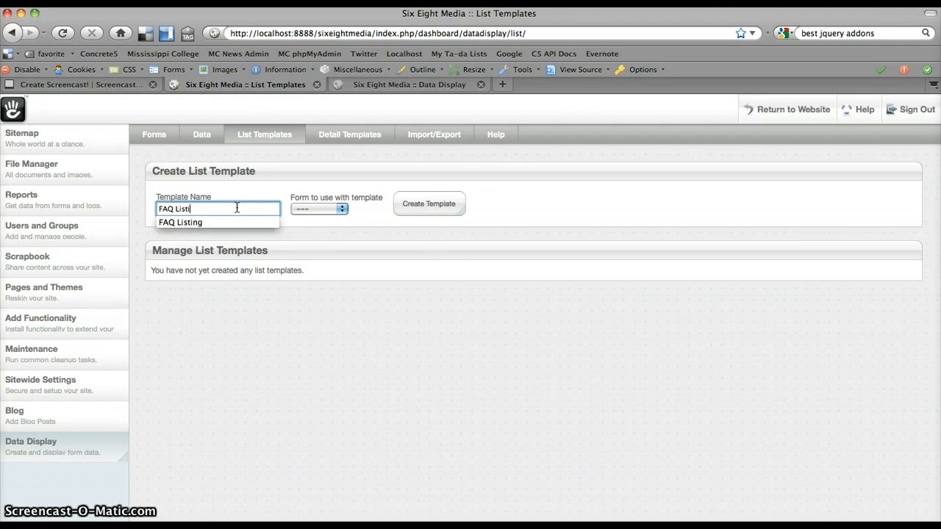
{"action": "left_click", "coordinate": [317, 208]}
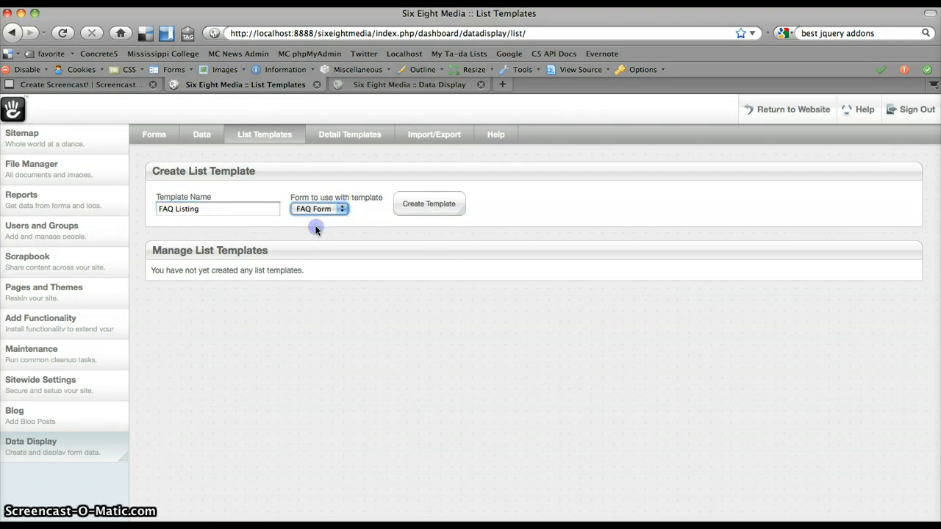
{"action": "left_click", "coordinate": [429, 203]}
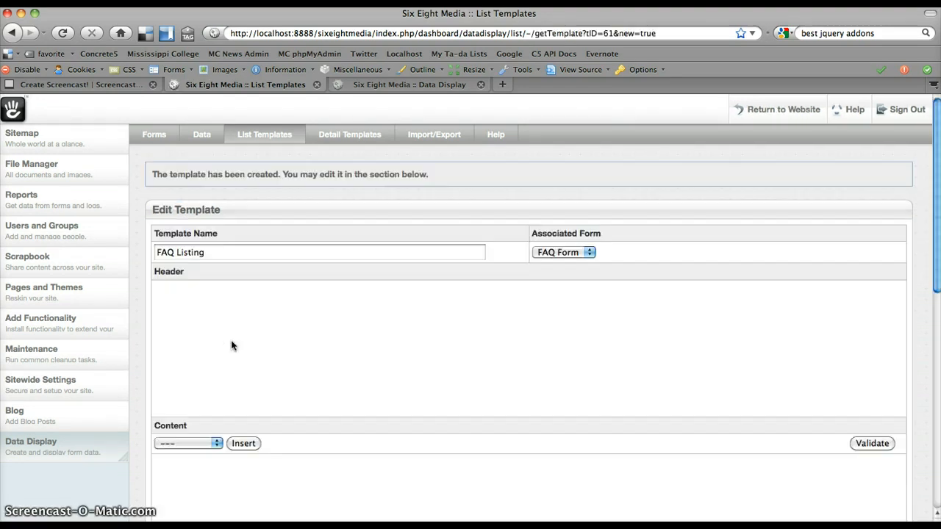
Step: Insert the Question field tag into the FAQ Listing template content
{"action": "scroll", "scroll_direction": "down", "scroll_amount": 3}
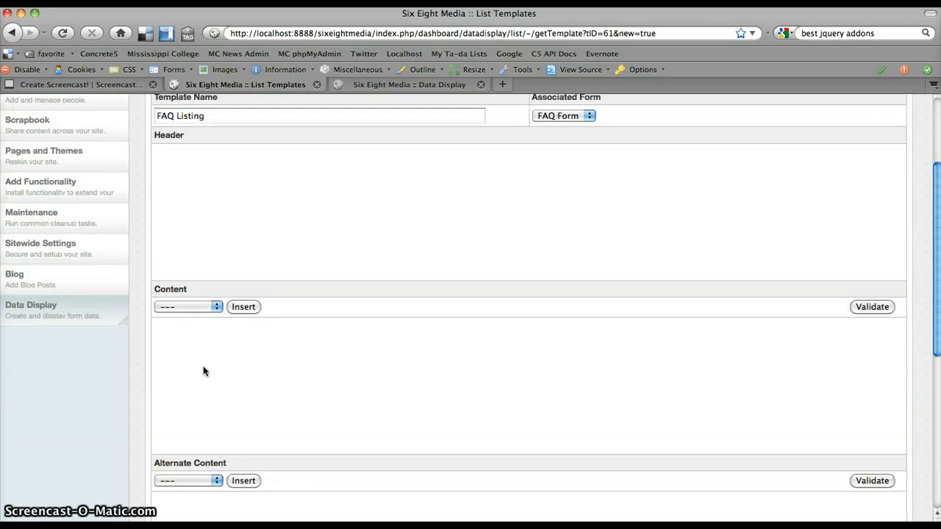
{"action": "mouse_move", "coordinate": [273, 374]}
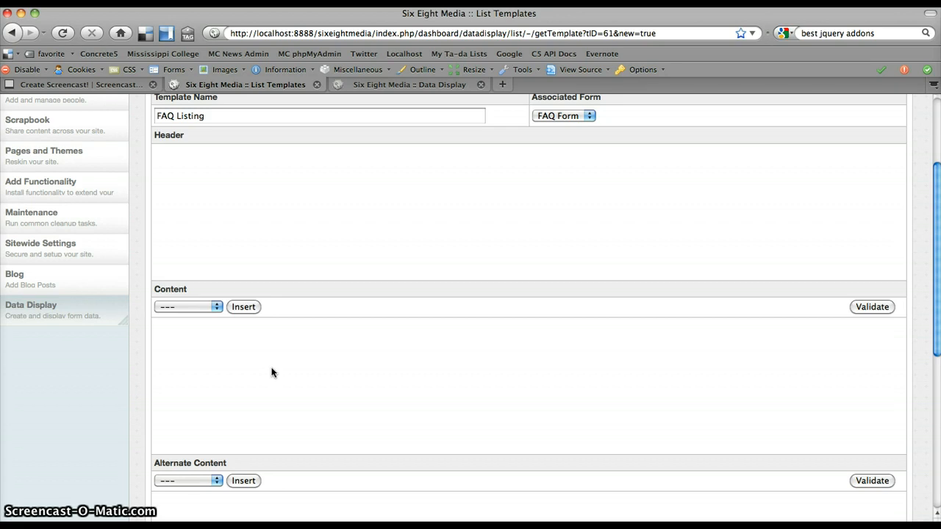
{"action": "left_click", "coordinate": [188, 307]}
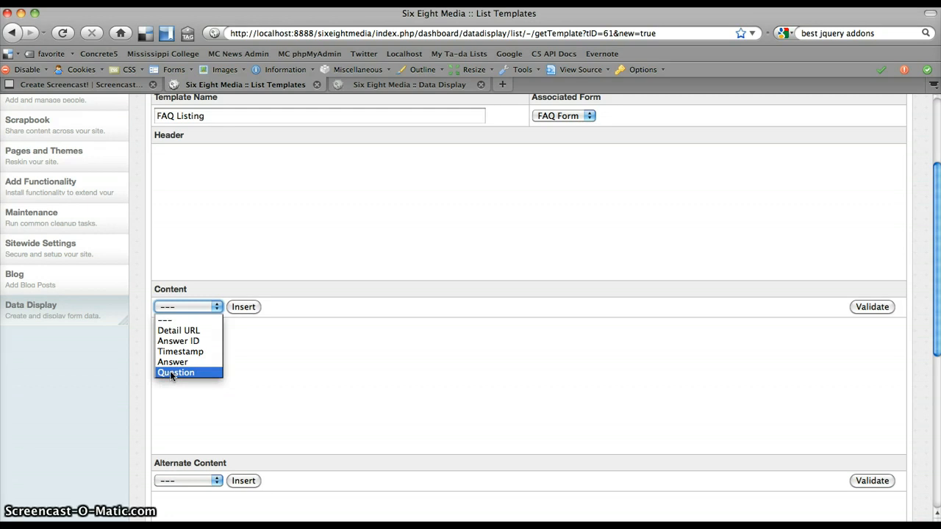
{"action": "left_click", "coordinate": [174, 373]}
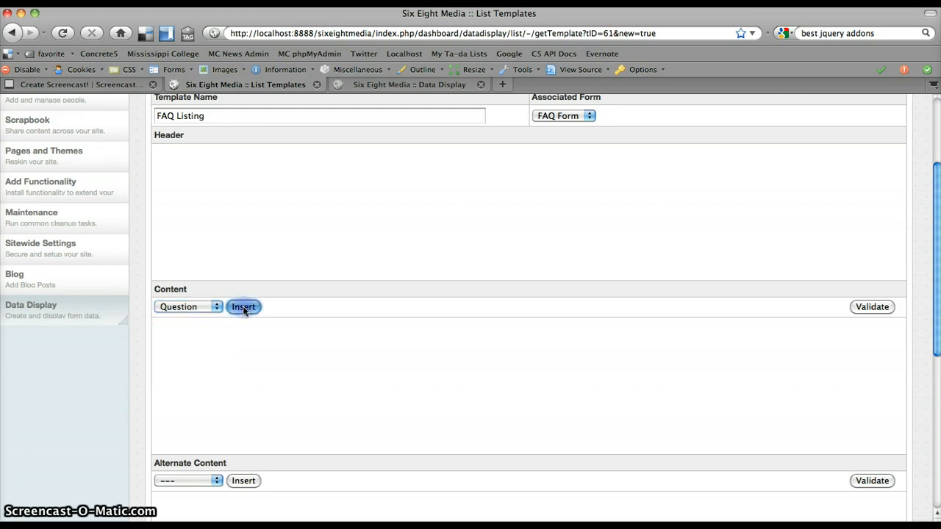
{"action": "left_click", "coordinate": [244, 307]}
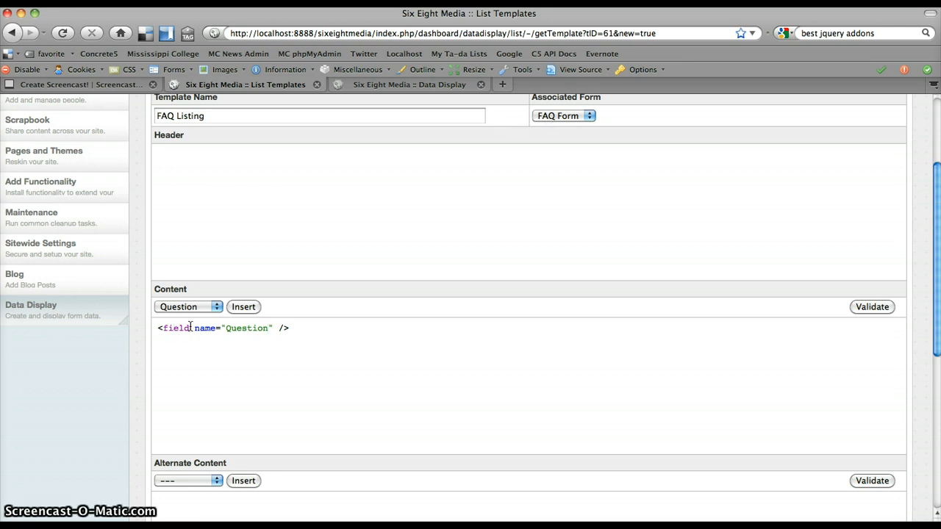
Step: Retype the field name in the inserted tag so it shows the Answer field
{"action": "double_click", "coordinate": [241, 328]}
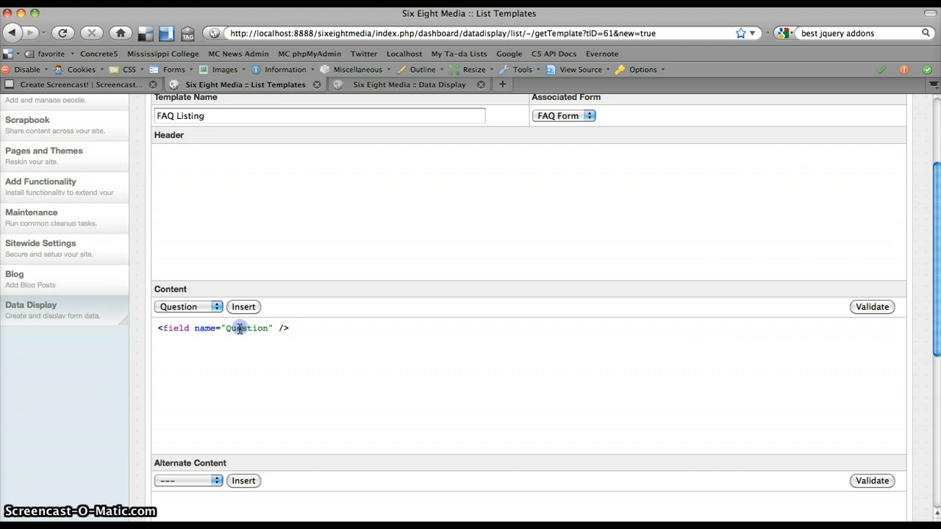
{"action": "double_click", "coordinate": [247, 330]}
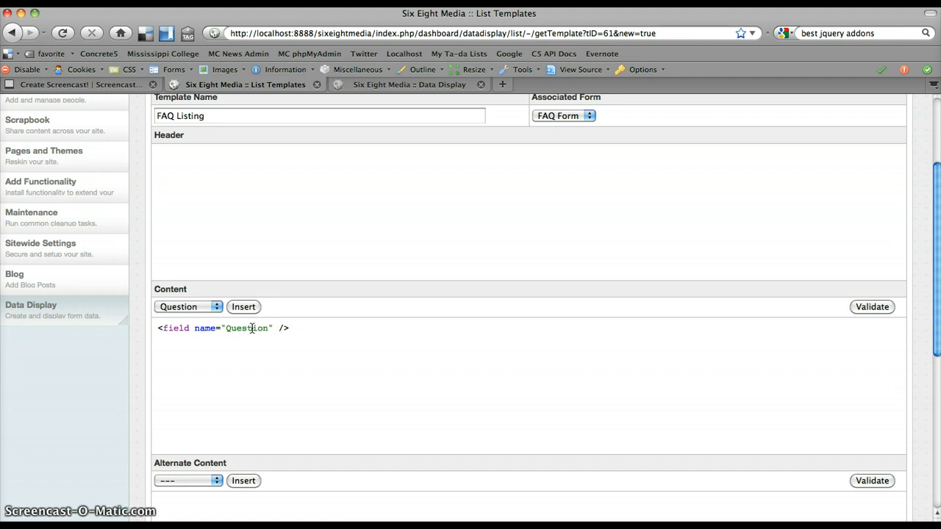
{"action": "mouse_move", "coordinate": [265, 329]}
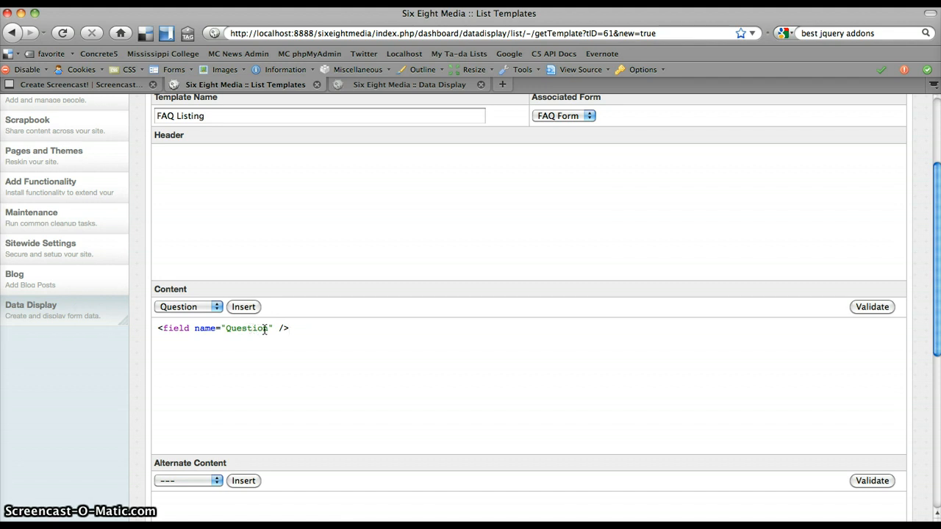
{"action": "left_click", "coordinate": [188, 307]}
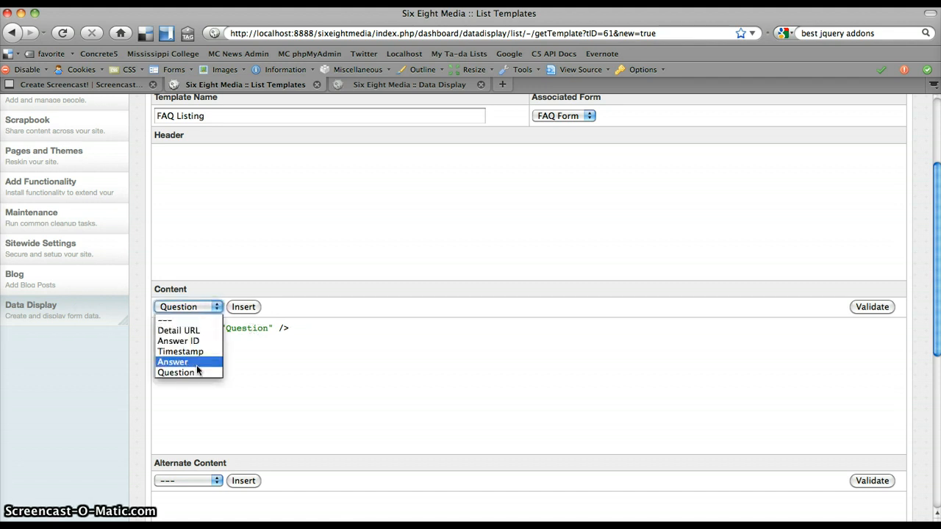
{"action": "left_click", "coordinate": [175, 373]}
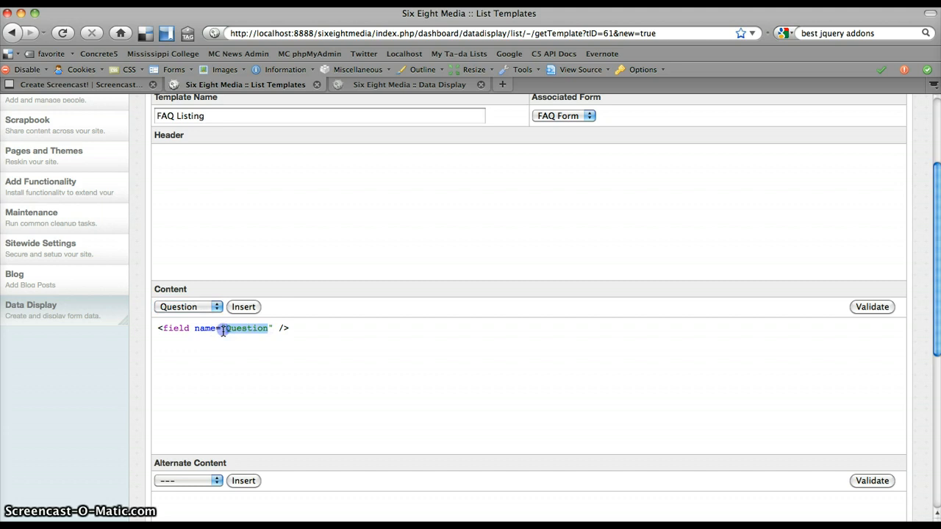
{"action": "type", "text": "Answer"}
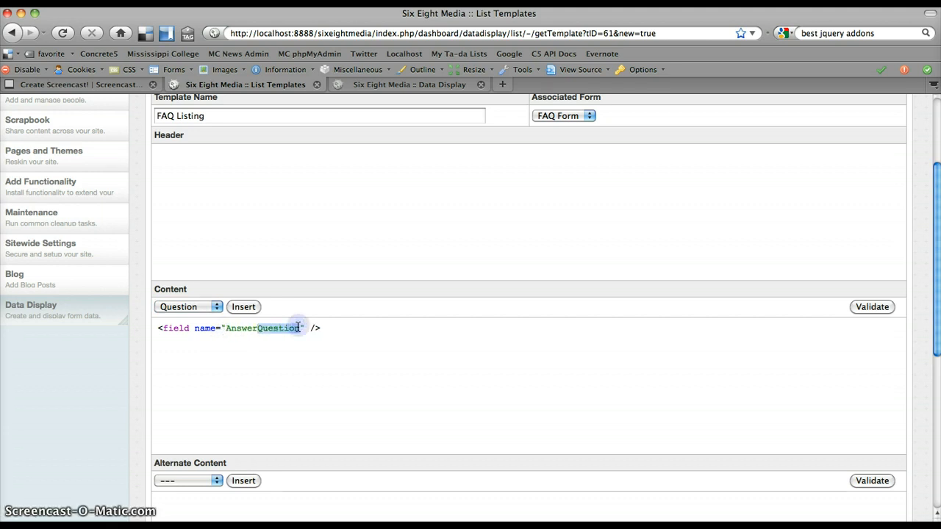
{"action": "type", "text": "Answer"}
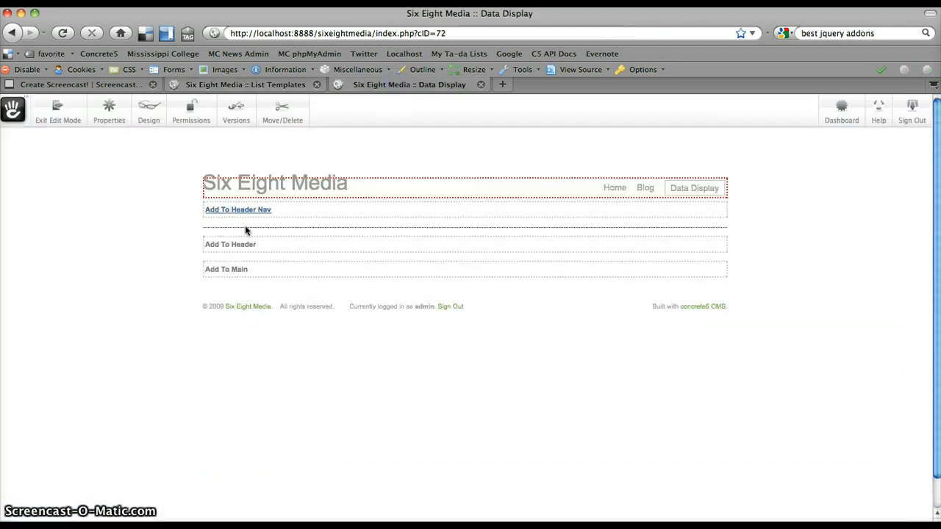
{"action": "mouse_move", "coordinate": [171, 219]}
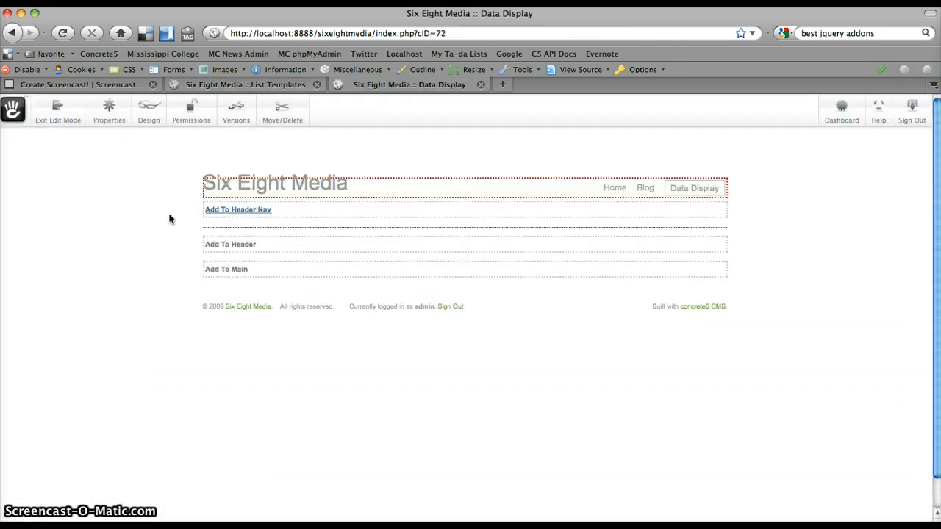
Step: Add a Data Display block using the FAQ Form and FAQ Listing template to the main area
{"action": "left_click", "coordinate": [226, 269]}
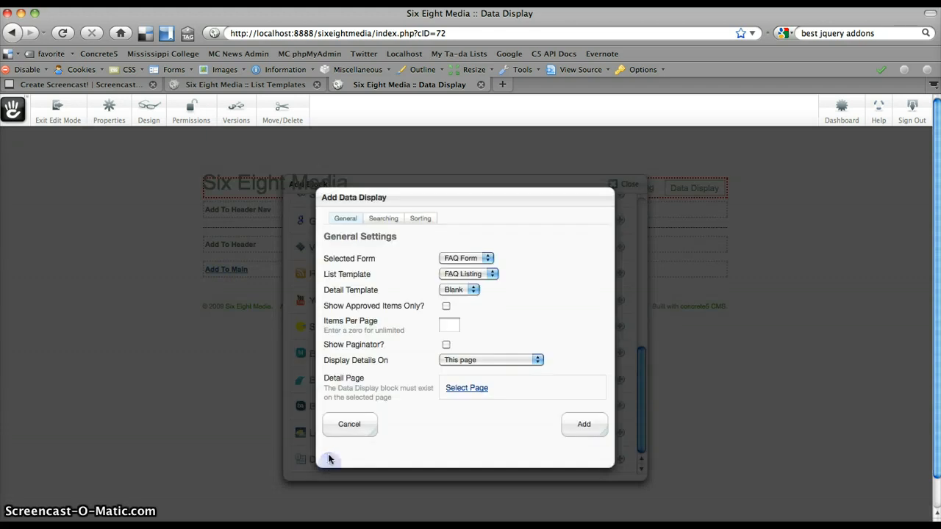
{"action": "left_click", "coordinate": [464, 259]}
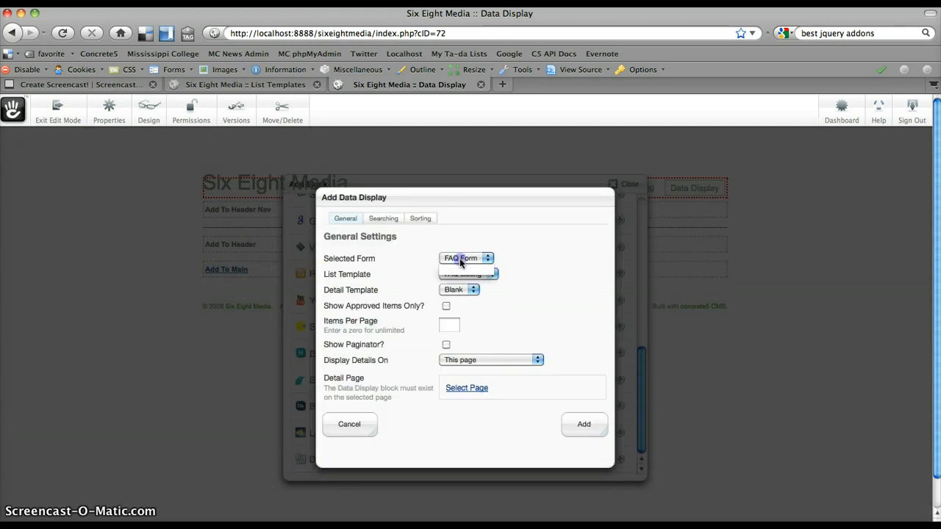
{"action": "left_click", "coordinate": [458, 289]}
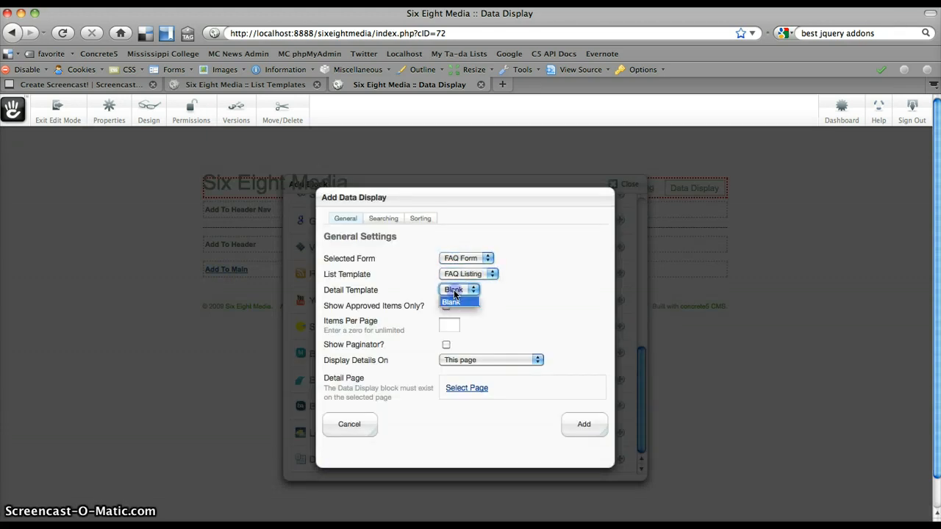
{"action": "left_click", "coordinate": [453, 301]}
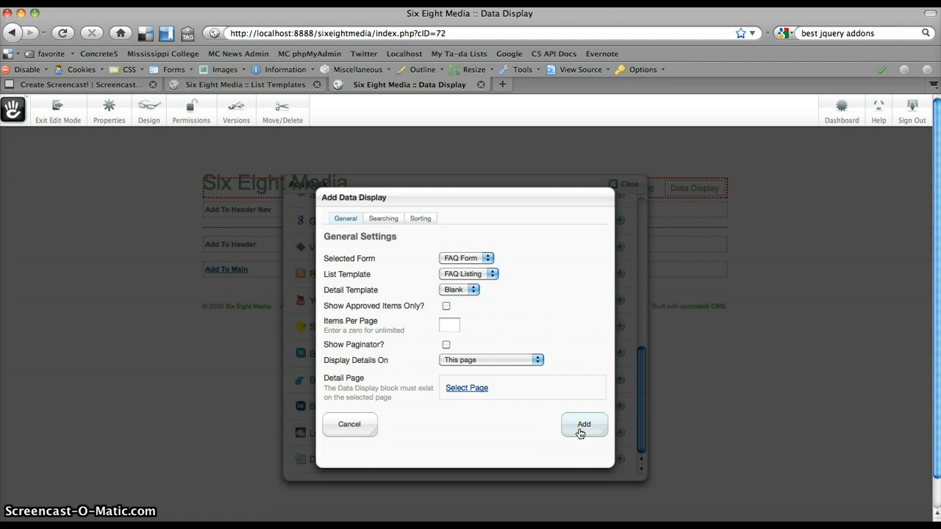
{"action": "left_click", "coordinate": [583, 424]}
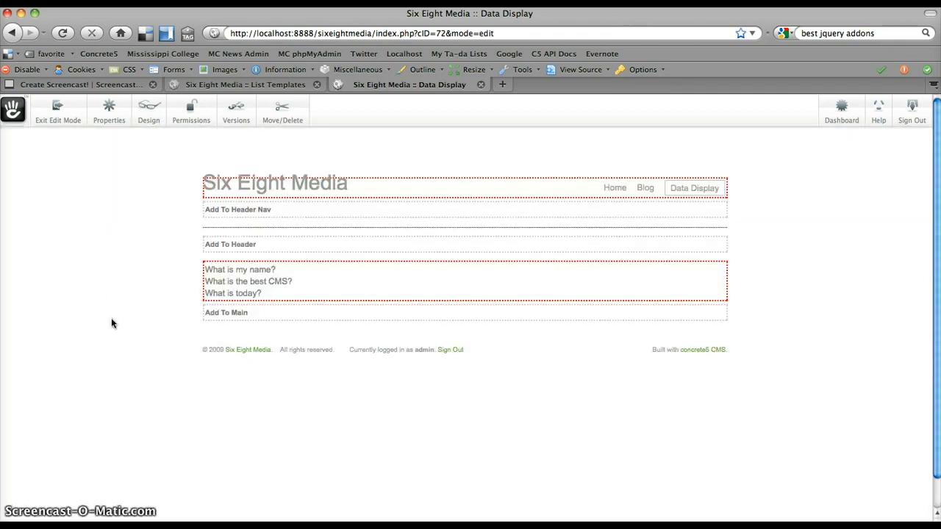
Step: Exit edit mode and publish the page edits so the three FAQ questions appear
{"action": "left_click", "coordinate": [58, 110]}
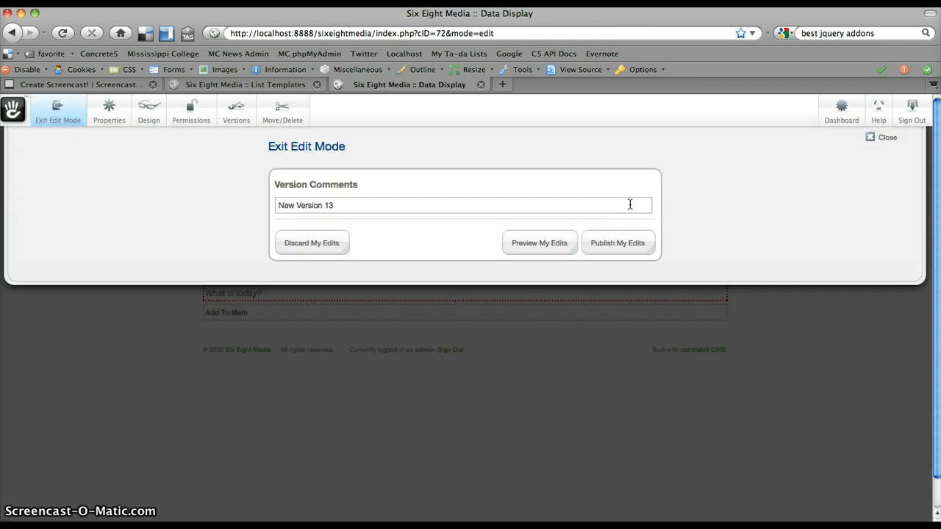
{"action": "left_click", "coordinate": [618, 242]}
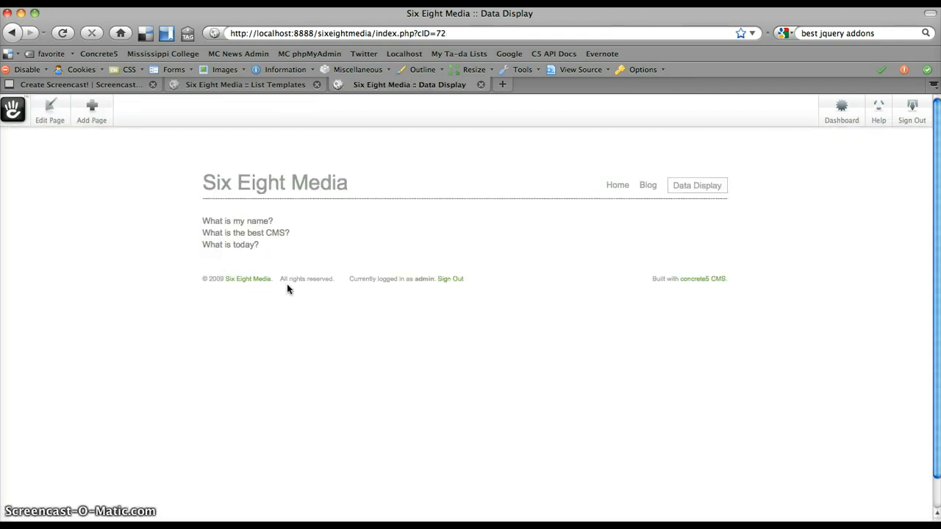
{"action": "mouse_move", "coordinate": [202, 220]}
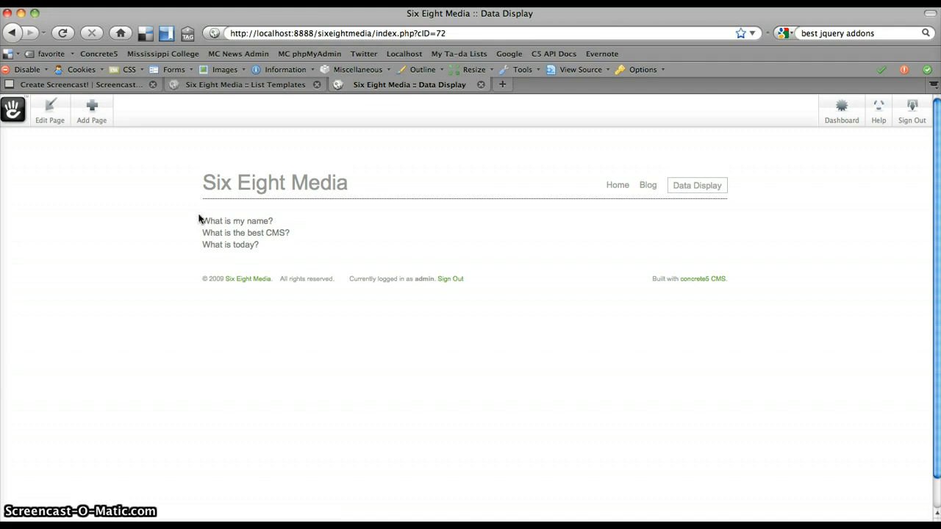
{"action": "mouse_move", "coordinate": [209, 221]}
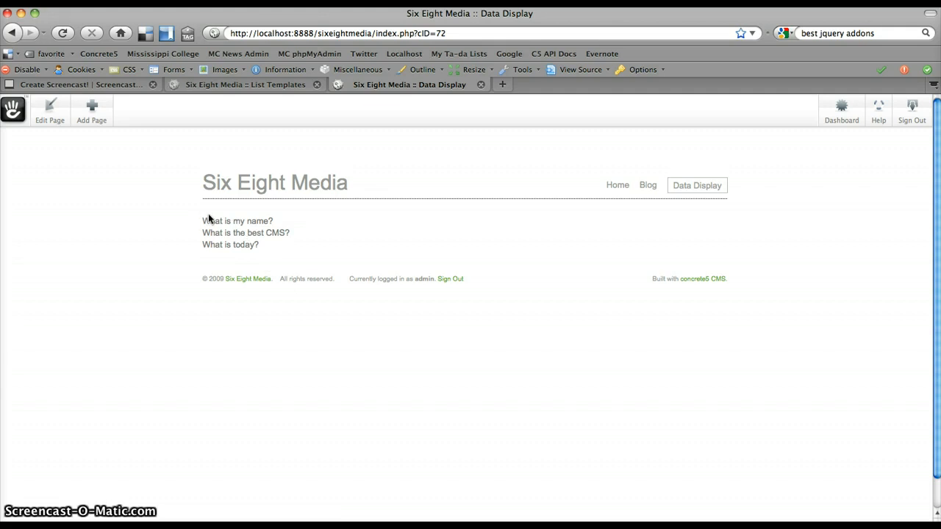
{"action": "mouse_move", "coordinate": [200, 222]}
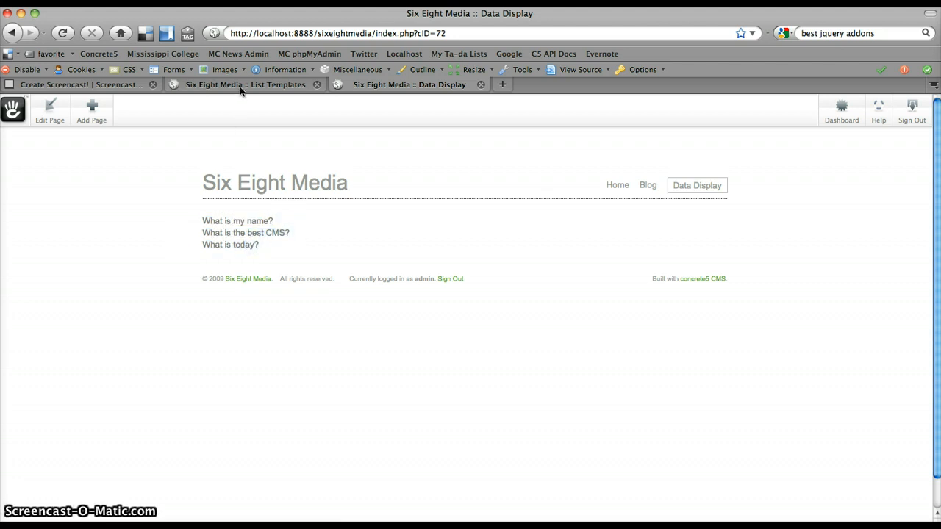
Step: Save the FAQ Listing template with Question and Answer tags on separate lines
{"action": "left_click", "coordinate": [243, 83]}
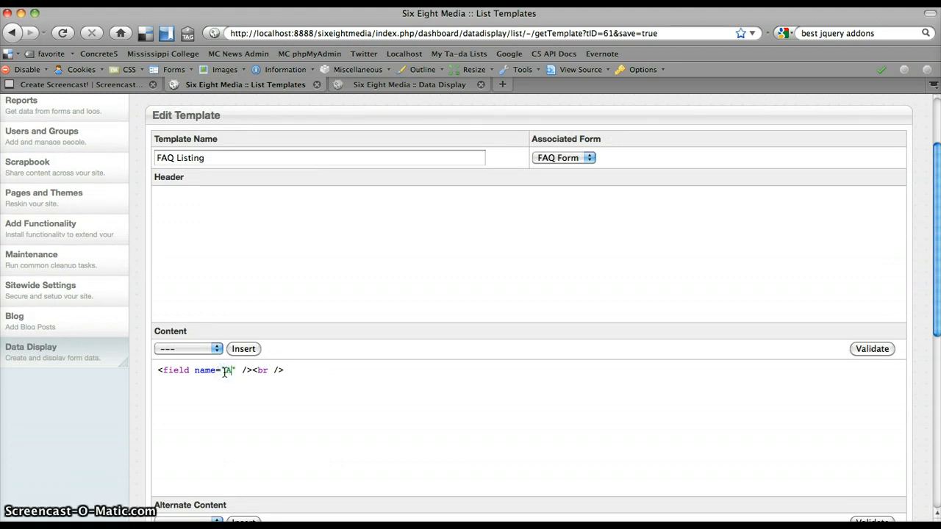
{"action": "scroll", "scroll_direction": "down", "scroll_amount": 3}
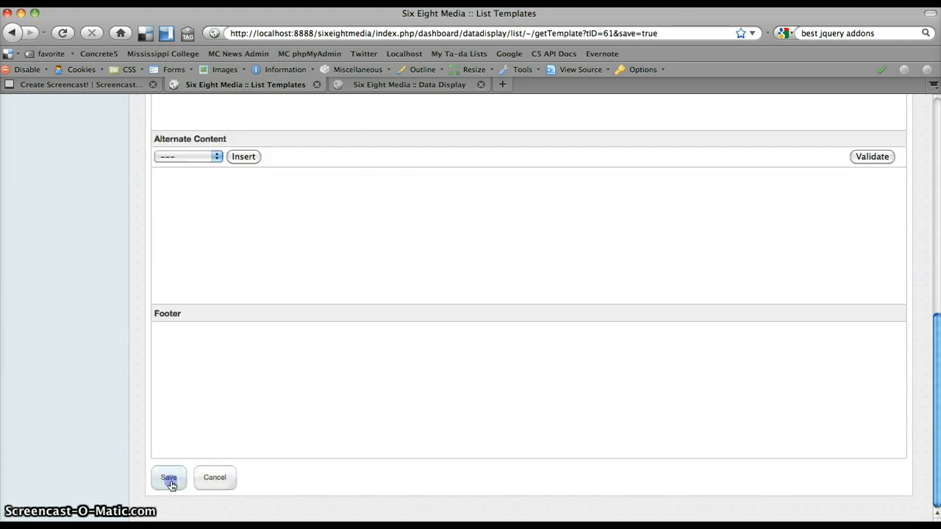
{"action": "left_click", "coordinate": [168, 477]}
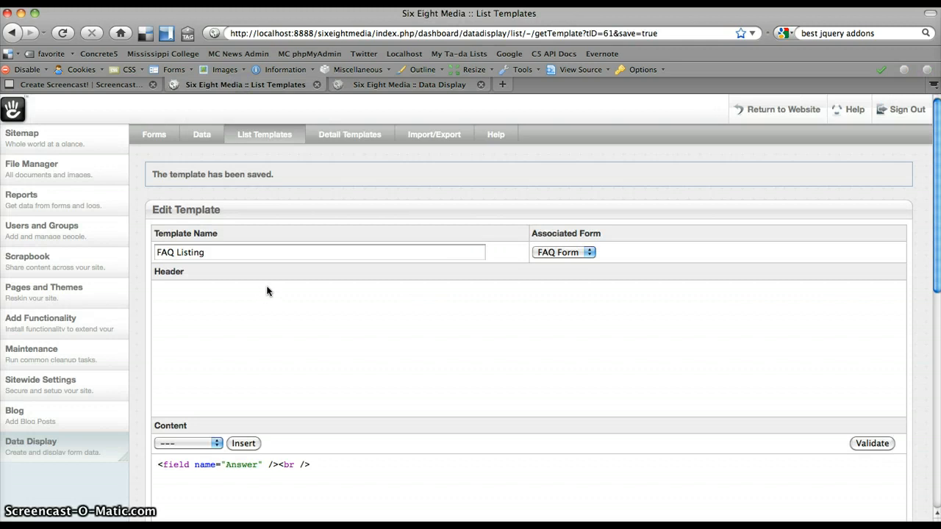
{"action": "scroll", "scroll_direction": "down", "scroll_amount": 3}
{"action": "type", "text": "<field name=\"Question\" />"}
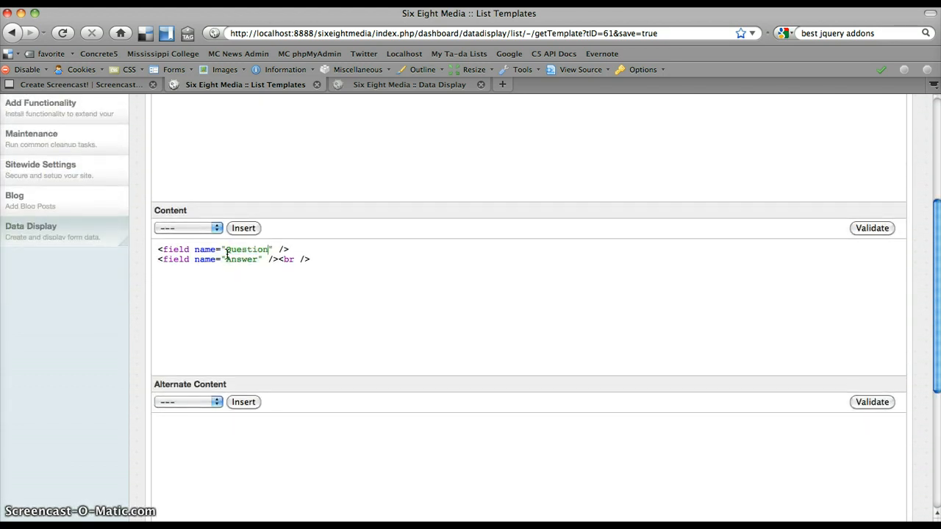
Step: Wrap Question in <b></b>, add <br /> after each line, and save the template
{"action": "type", "text": "<b"}
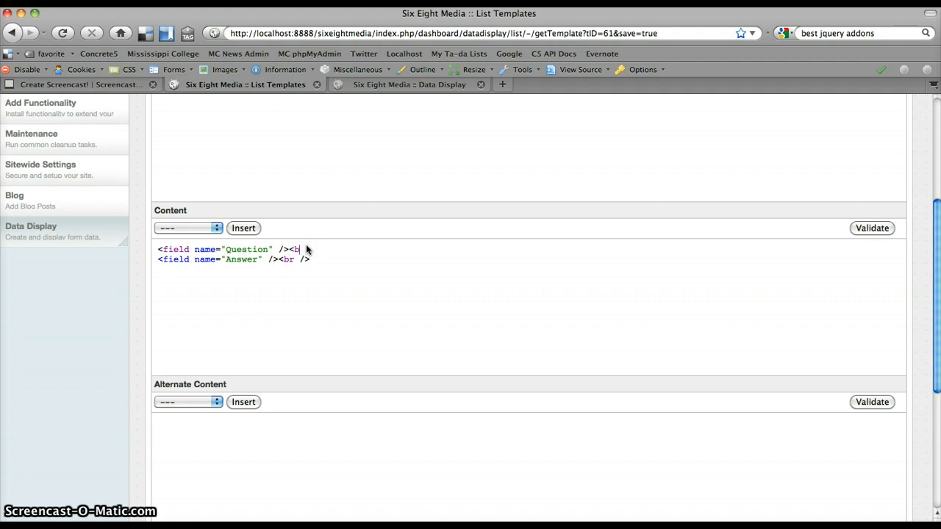
{"action": "type", "text": "/"}
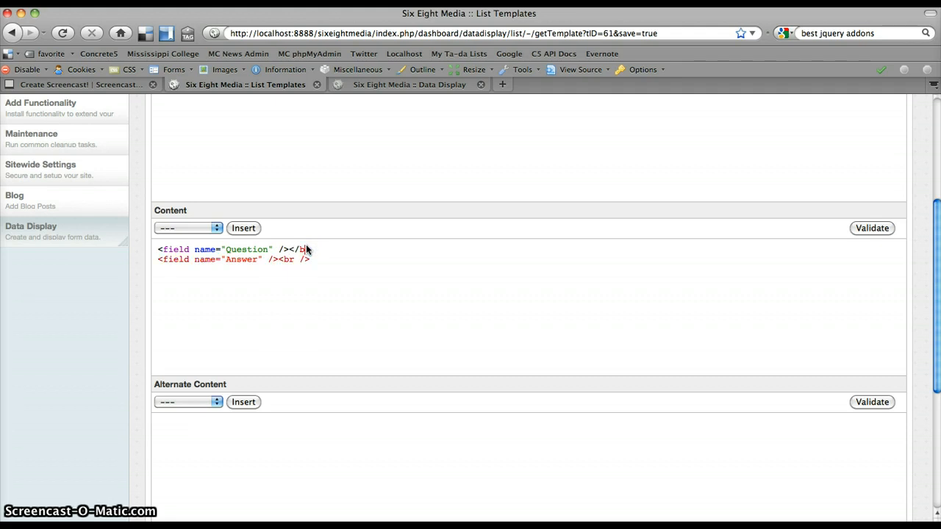
{"action": "type", "text": "<br />"}
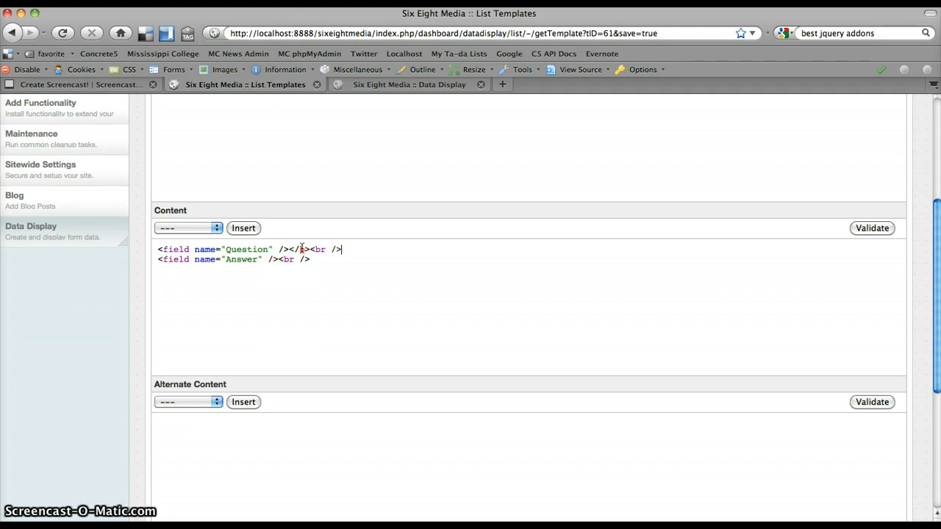
{"action": "type", "text": "<b>"}
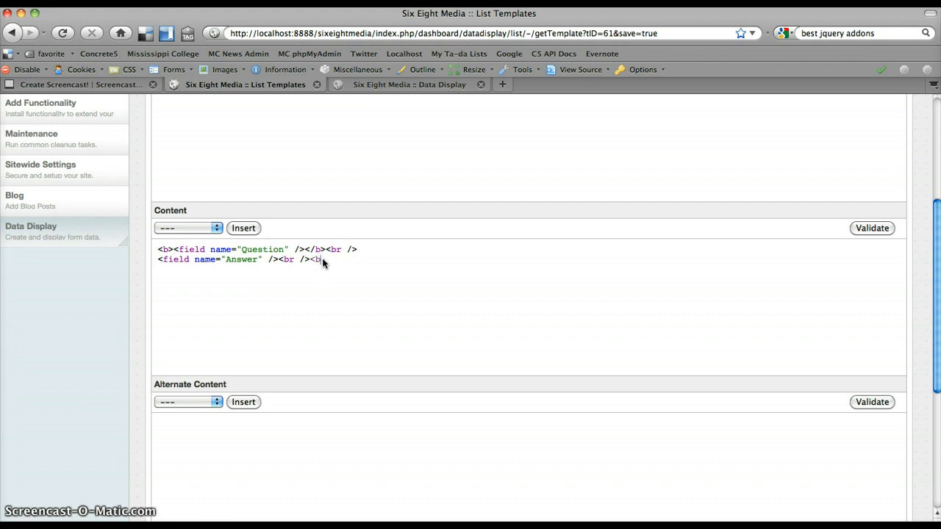
{"action": "scroll", "scroll_direction": "down", "scroll_amount": 3}
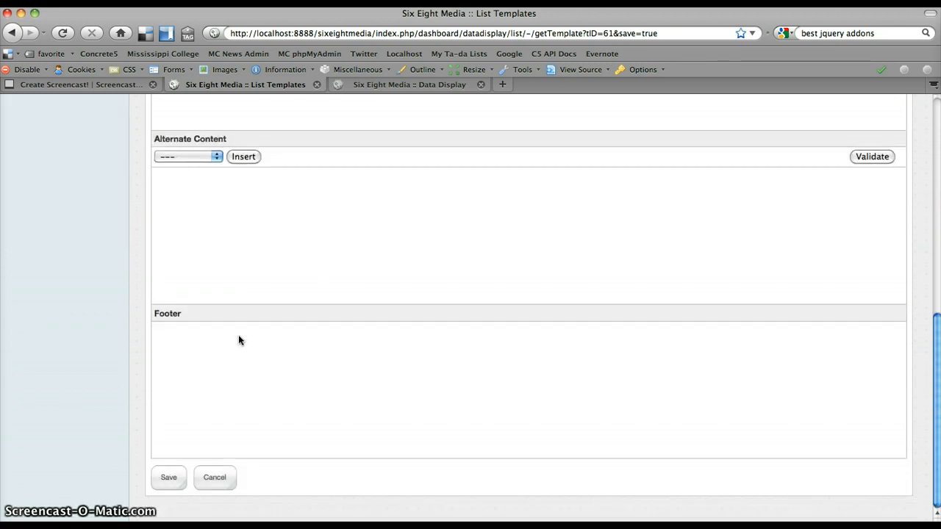
{"action": "scroll", "scroll_direction": "up", "scroll_amount": 3}
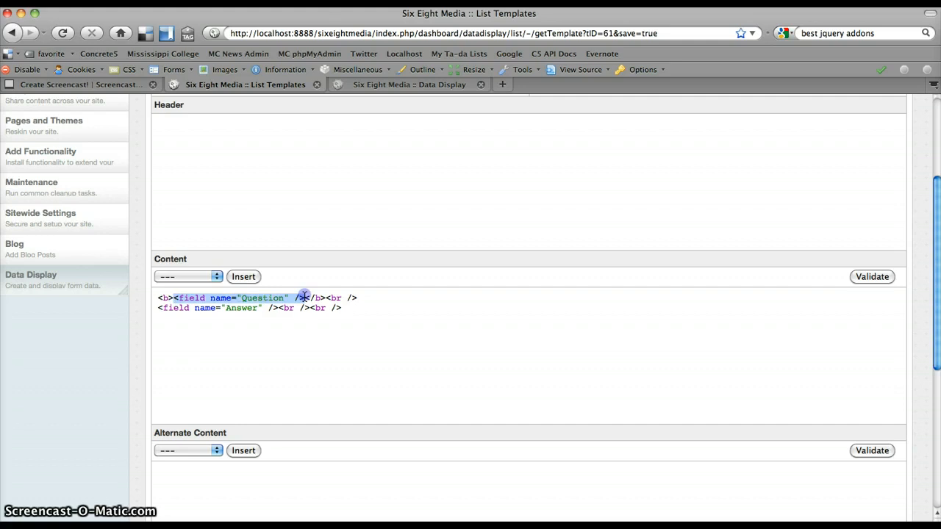
{"action": "mouse_move", "coordinate": [320, 297]}
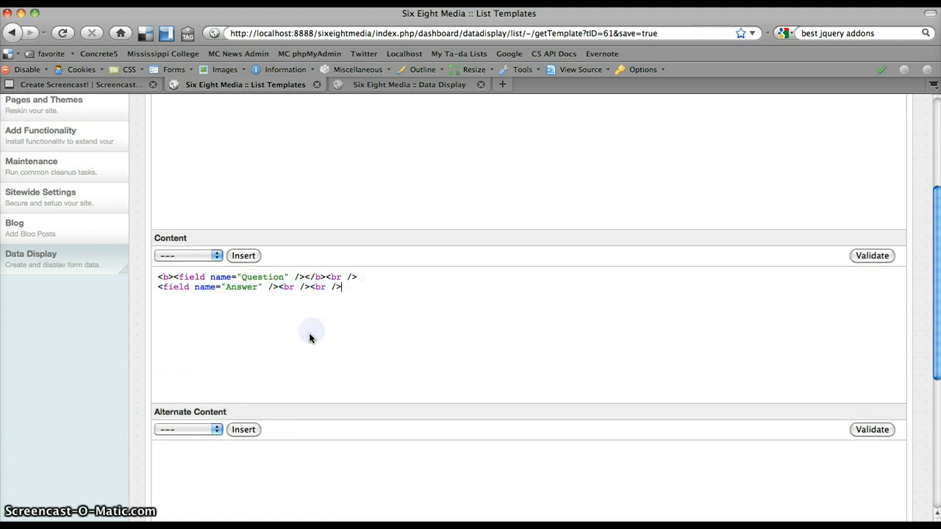
{"action": "scroll", "scroll_direction": "down", "scroll_amount": 3}
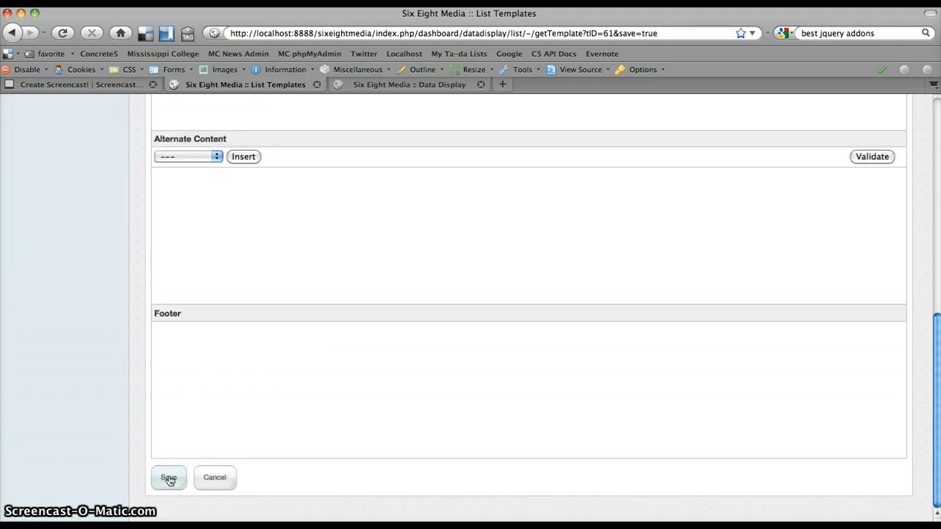
{"action": "left_click", "coordinate": [167, 478]}
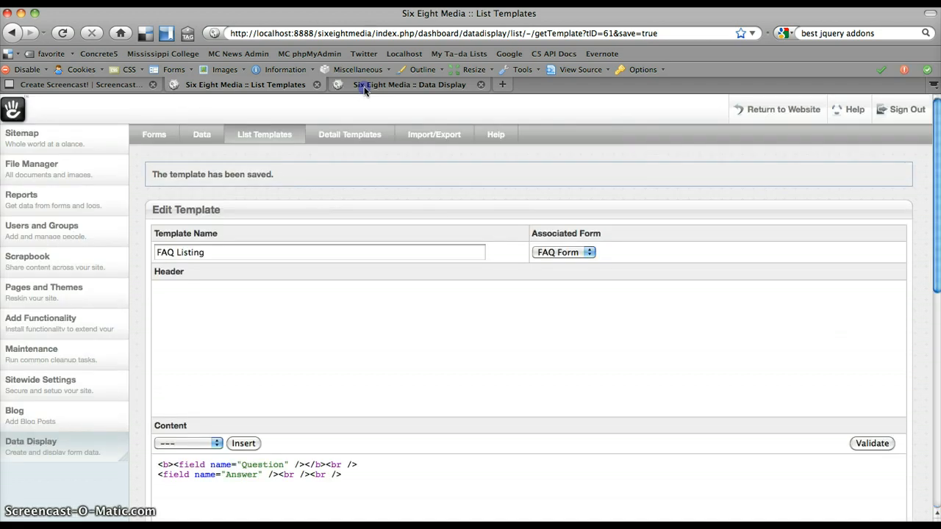
Step: View the live Data Display page showing bold questions above their full answers
{"action": "left_click", "coordinate": [409, 84]}
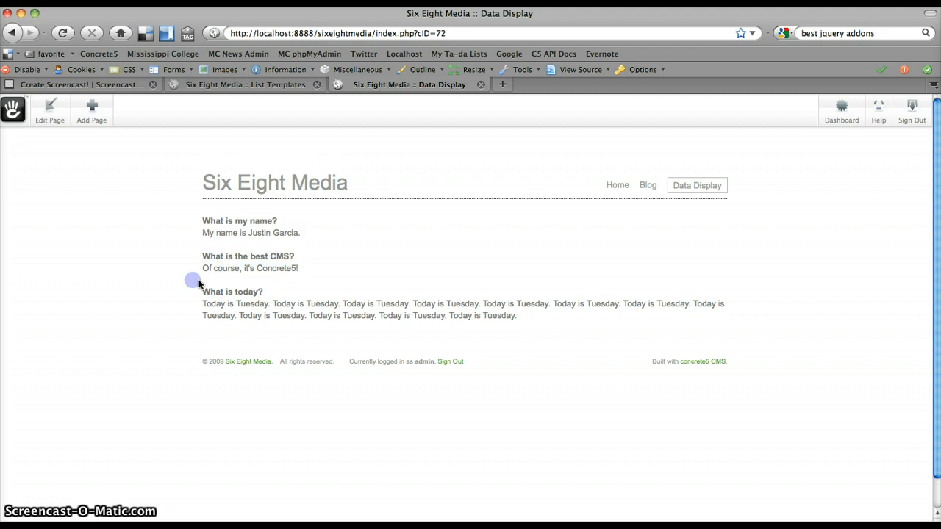
{"action": "mouse_move", "coordinate": [244, 214]}
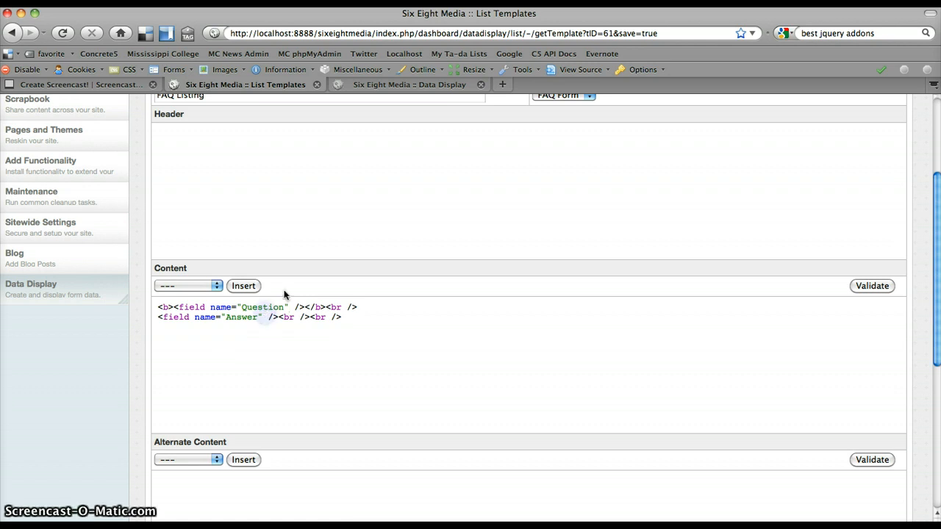
Step: Add maxlength="20" and a trailing '...' to the Answer tag, and save the template
{"action": "type", "text": "maxlength"}
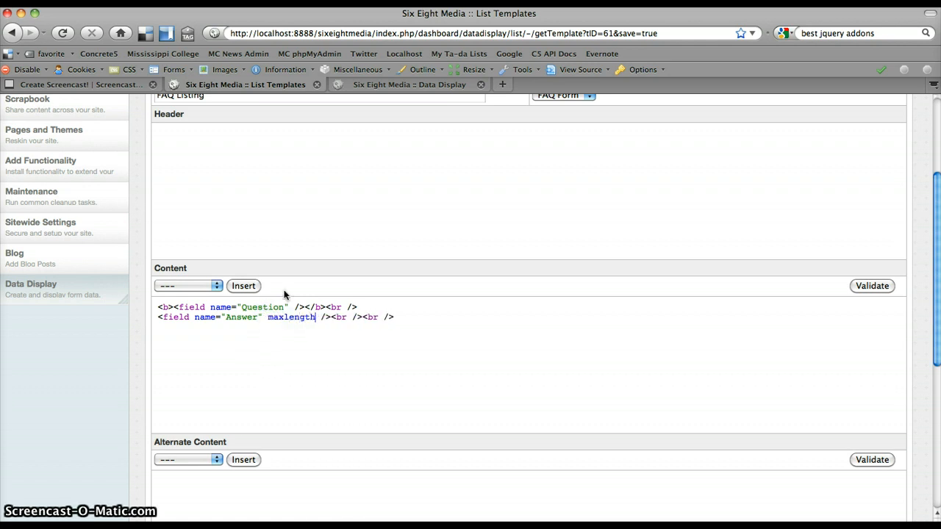
{"action": "type", "text": "=\""}
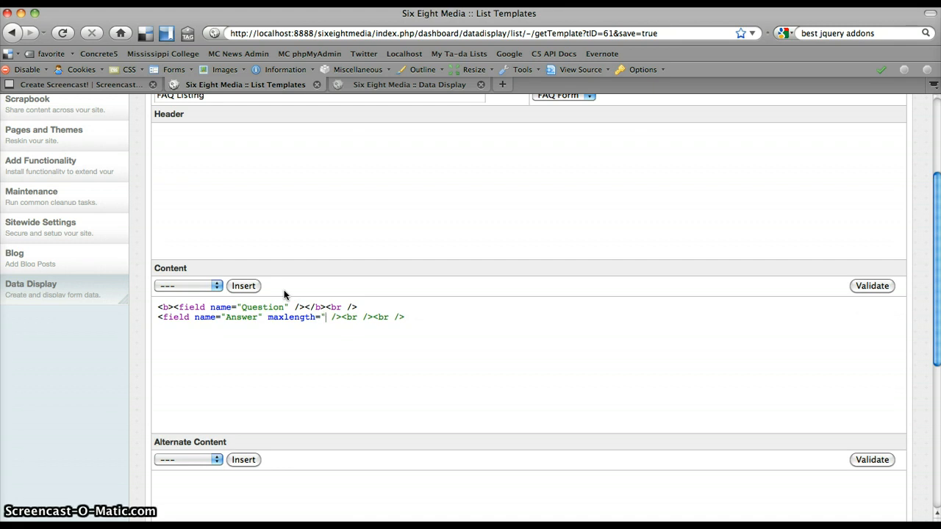
{"action": "type", "text": "20"}
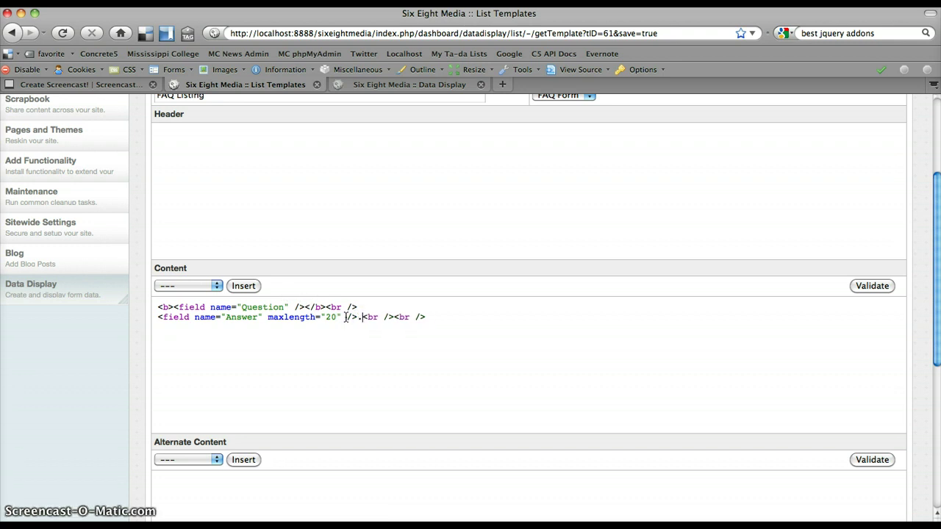
{"action": "scroll", "scroll_direction": "down", "scroll_amount": 3}
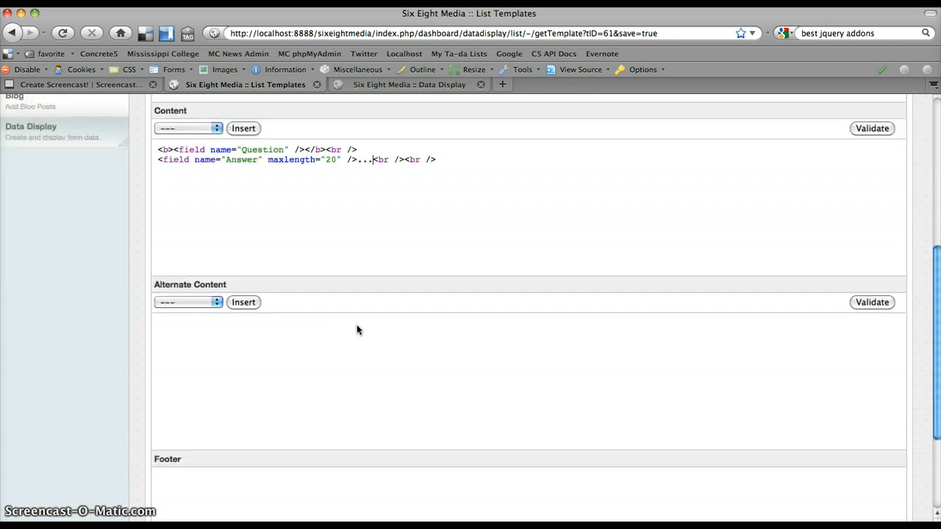
{"action": "scroll", "scroll_direction": "down", "scroll_amount": 3}
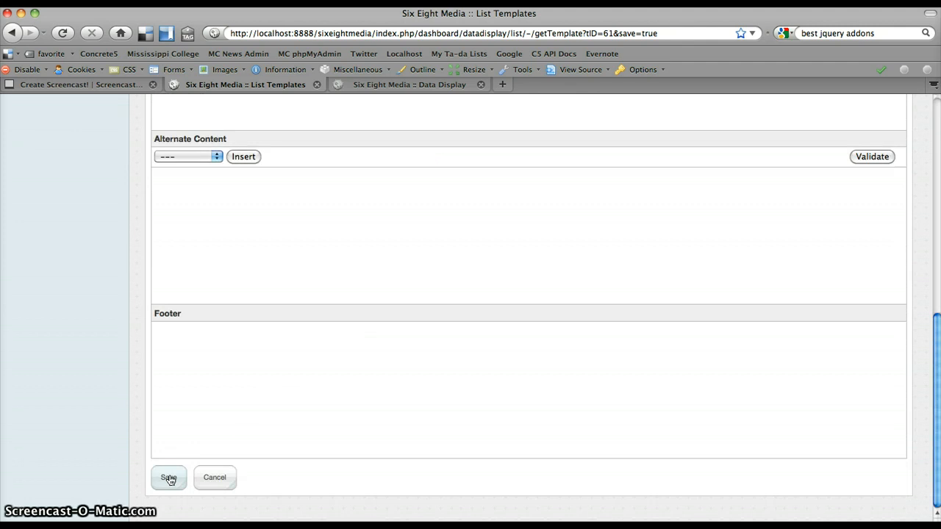
{"action": "left_click", "coordinate": [168, 478]}
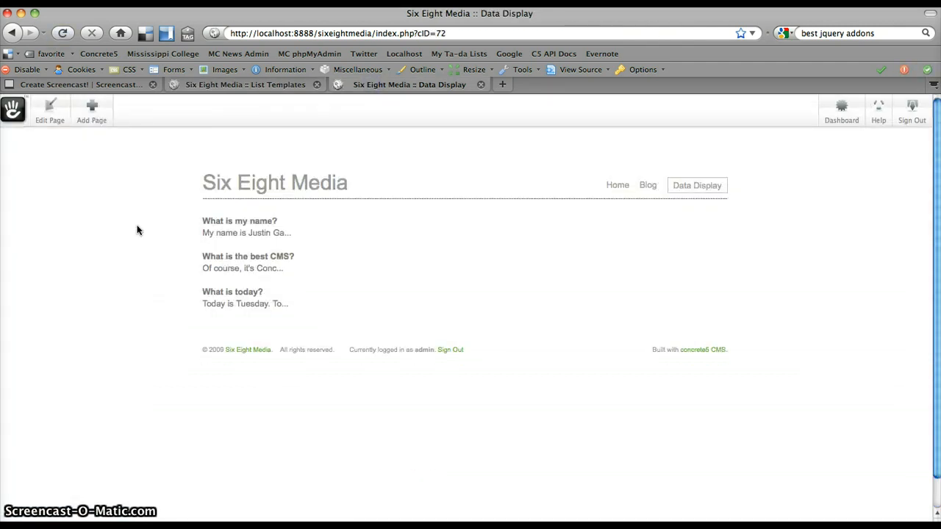
{"action": "mouse_move", "coordinate": [223, 232]}
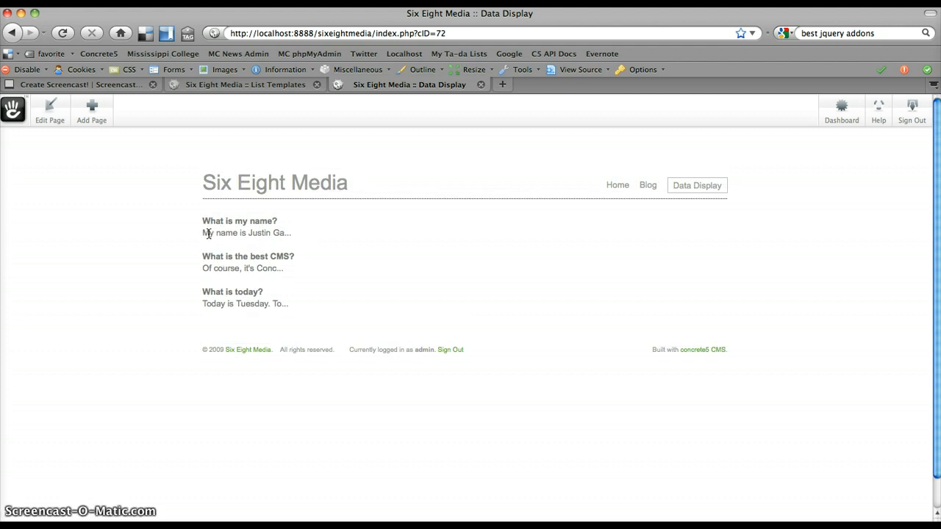
{"action": "mouse_move", "coordinate": [211, 235]}
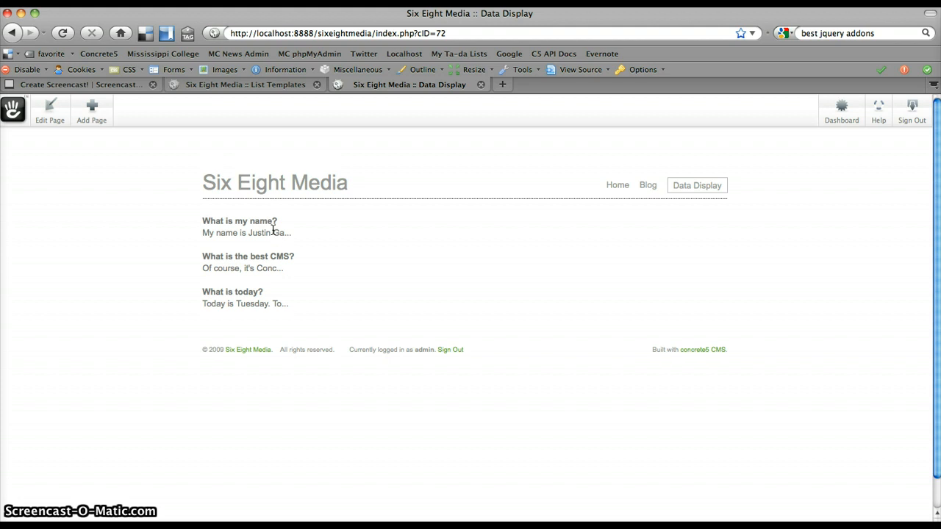
{"action": "mouse_move", "coordinate": [261, 88]}
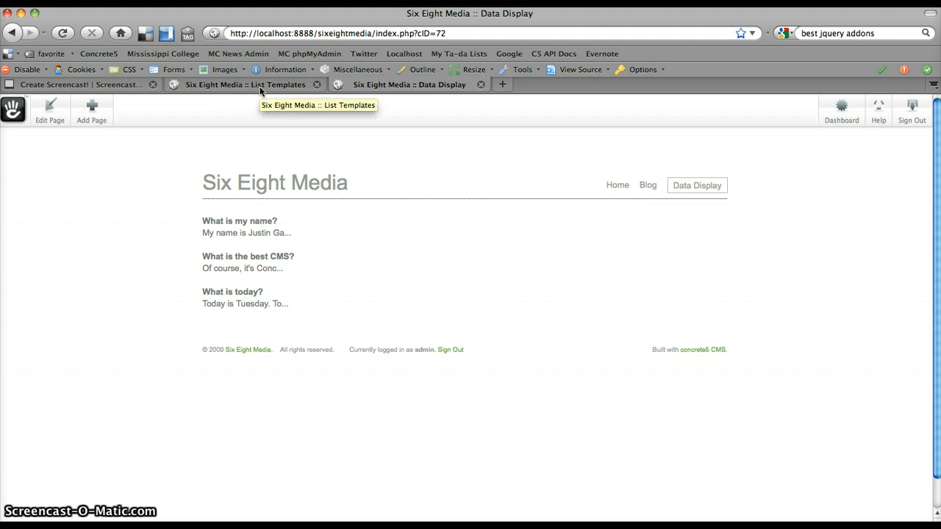
Step: Write an <a href="">View Answer</a> link under each answer in the template content
{"action": "left_click", "coordinate": [262, 84]}
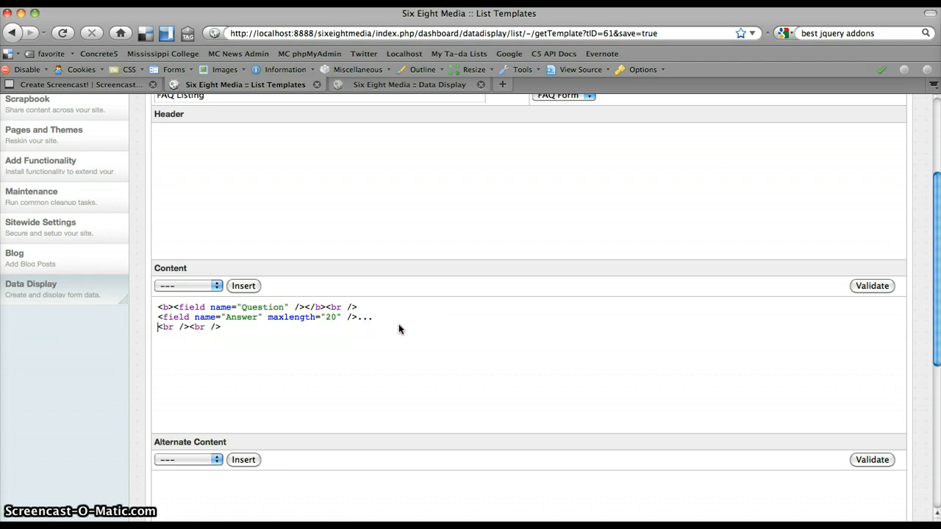
{"action": "type", "text": "<br />"}
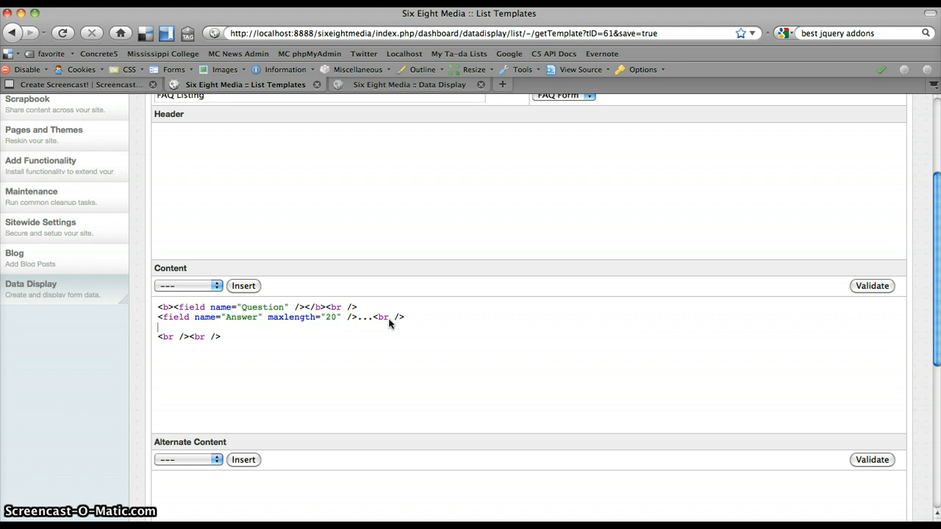
{"action": "type", "text": "<a href="}
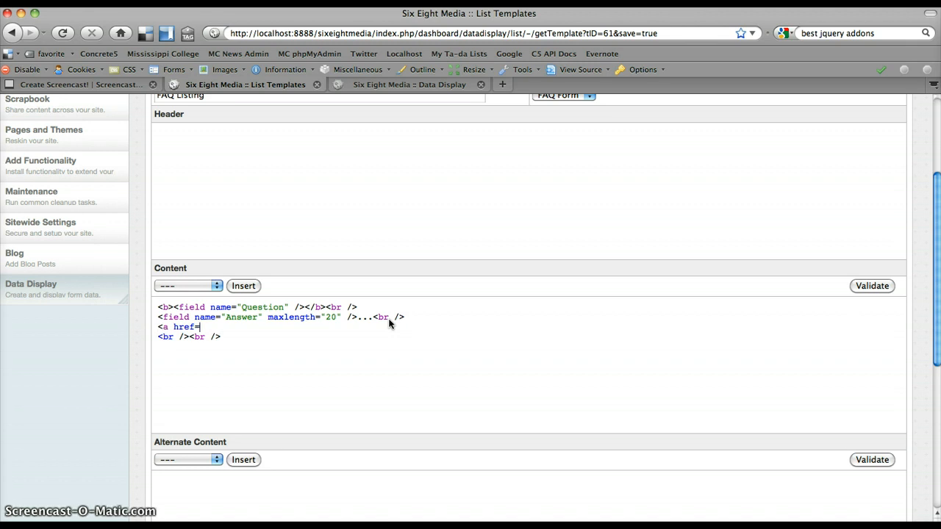
{"action": "type", "text": "\"\">"}
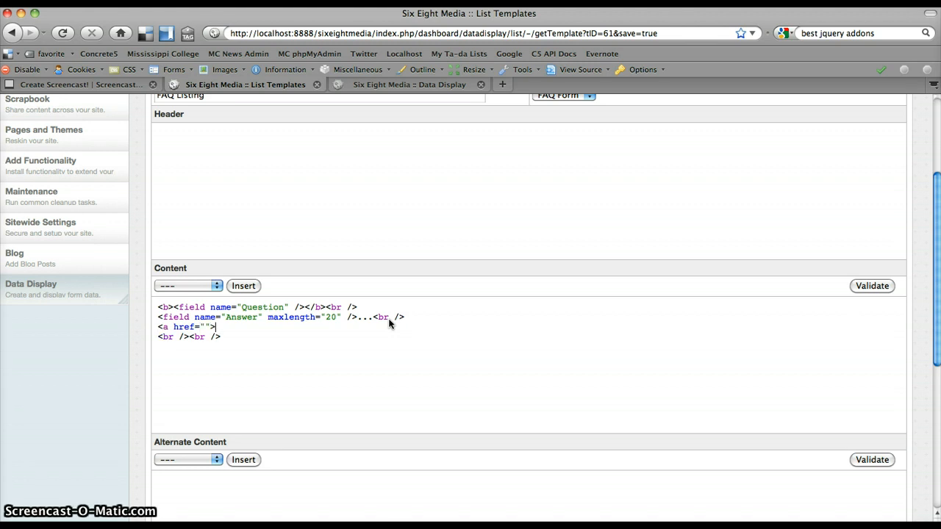
{"action": "type", "text": "View"}
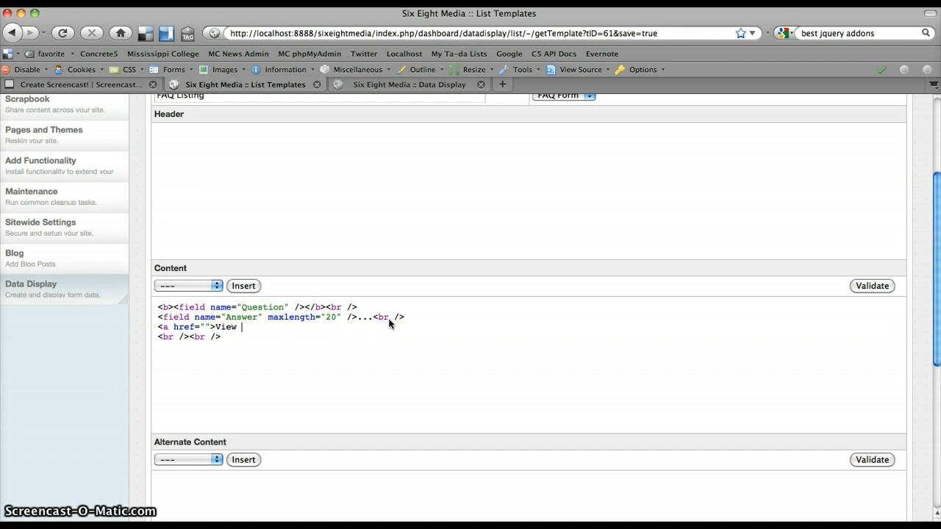
{"action": "type", "text": "Answer</a>"}
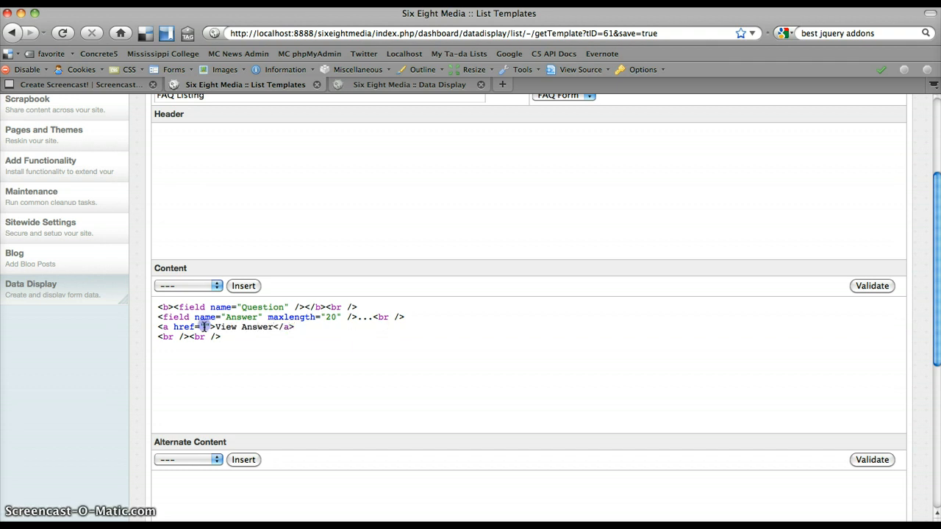
Step: Insert the Detail URL placeholder and move it inside the link's href
{"action": "left_click", "coordinate": [188, 286]}
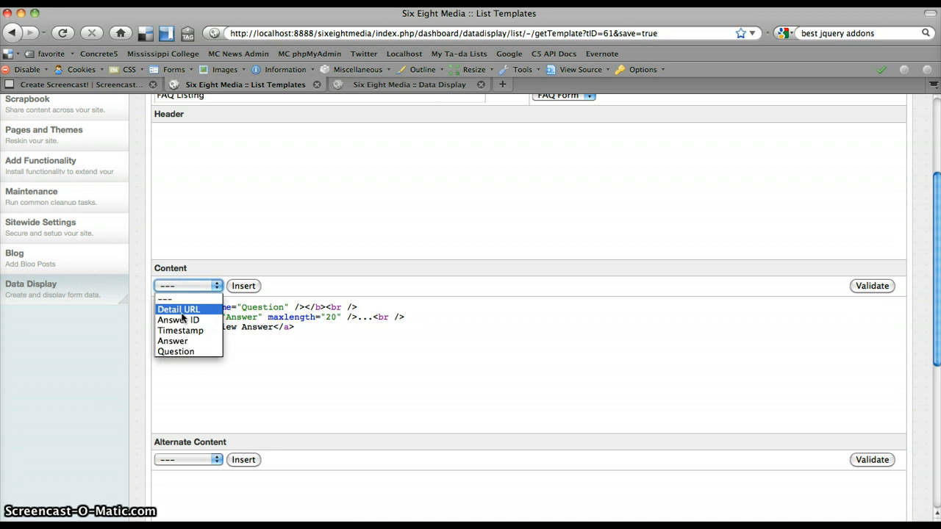
{"action": "left_click", "coordinate": [179, 309]}
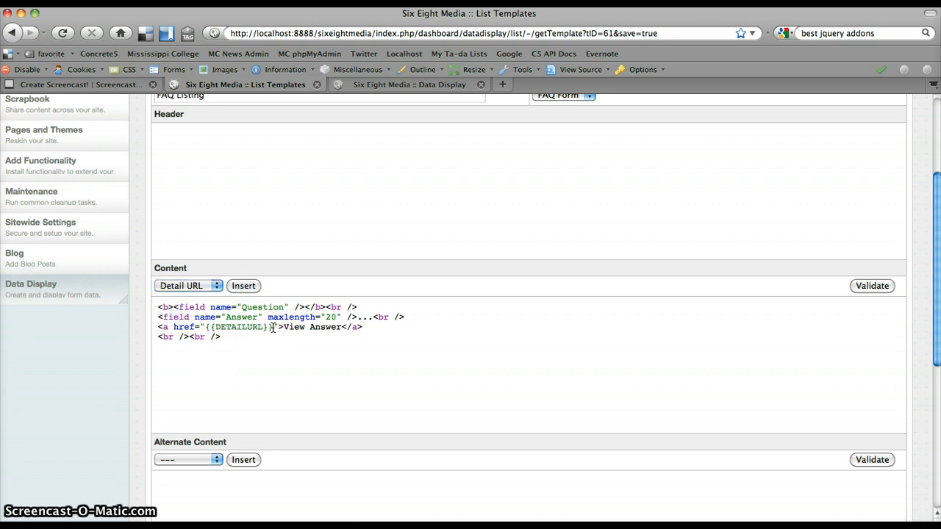
{"action": "double_click", "coordinate": [238, 326]}
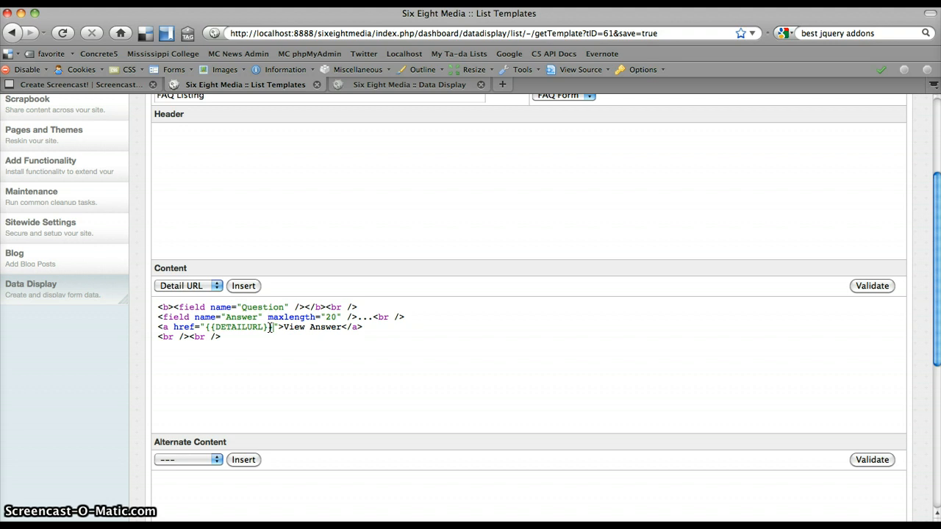
{"action": "left_click_drag", "start_coordinate": [316, 317], "coordinate": [342, 317]}
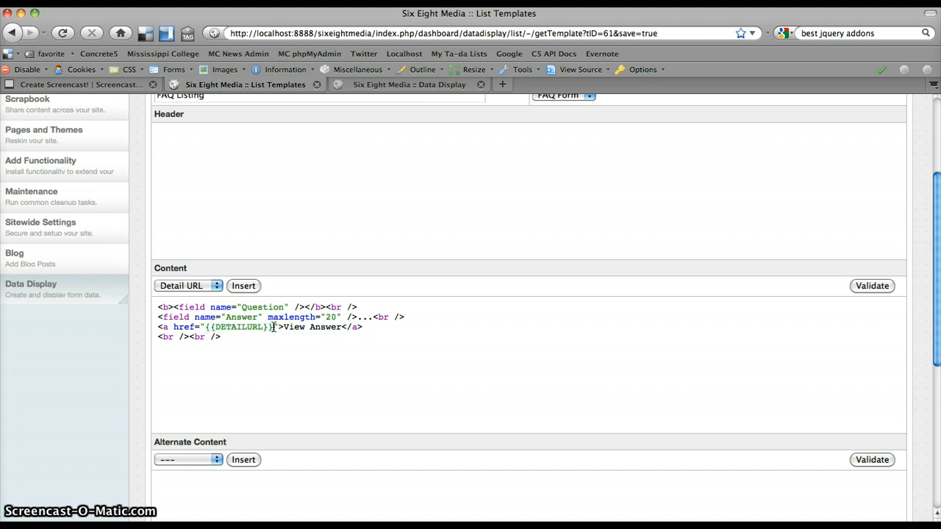
{"action": "double_click", "coordinate": [235, 326]}
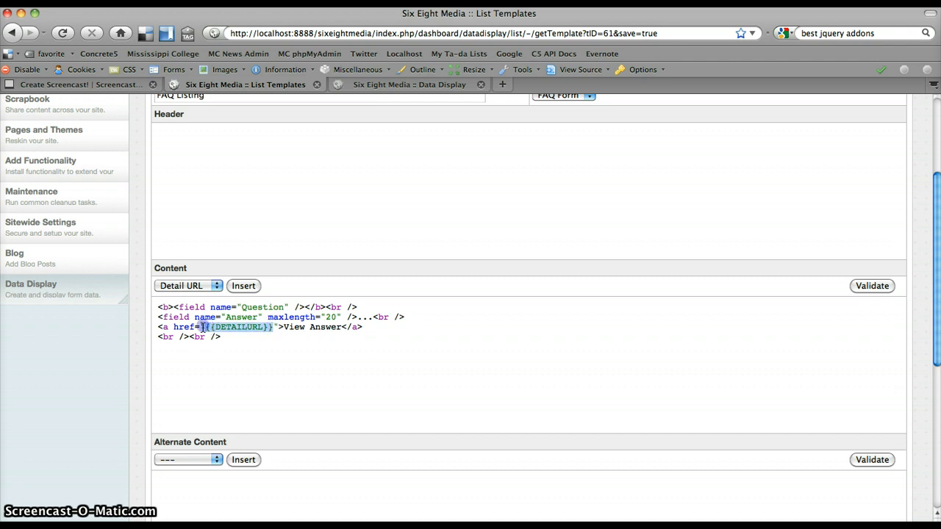
{"action": "scroll", "scroll_direction": "down", "scroll_amount": 3}
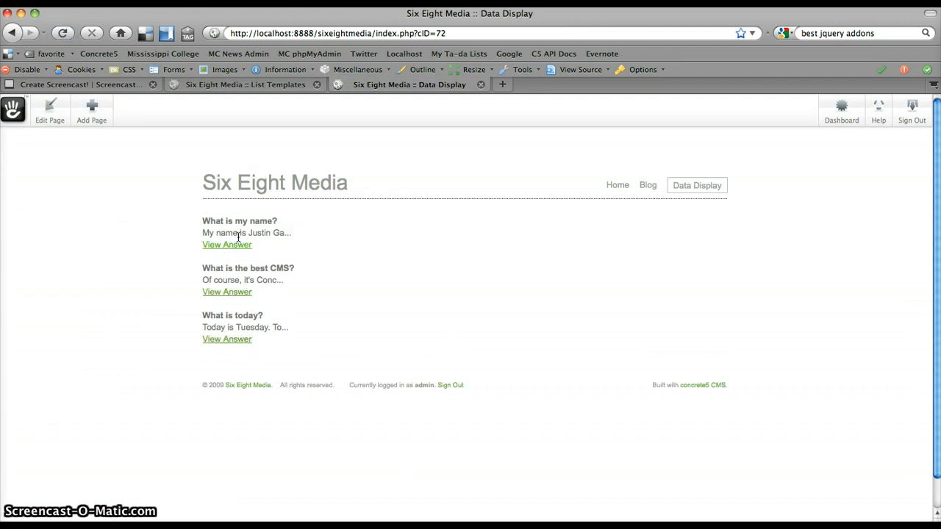
{"action": "mouse_move", "coordinate": [215, 250]}
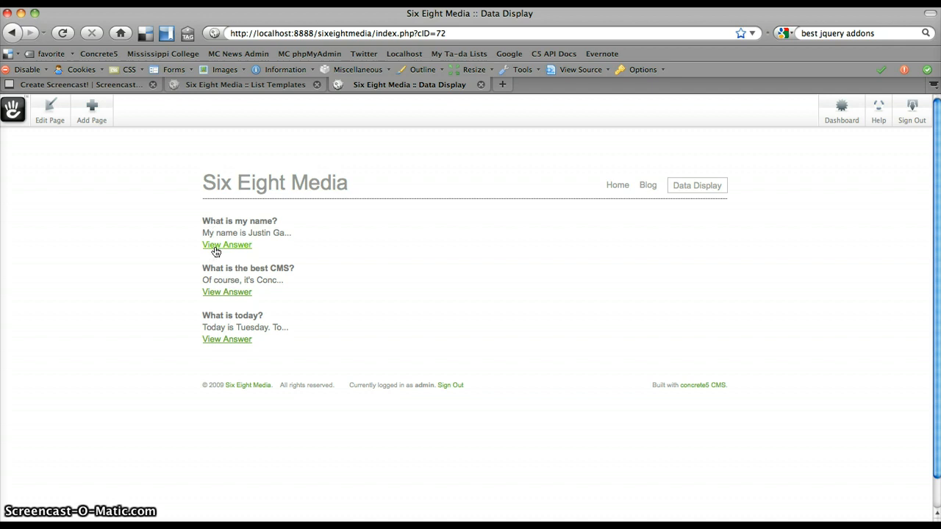
Step: Follow the first FAQ's View Answer link to its currently empty detail page
{"action": "left_click", "coordinate": [227, 244]}
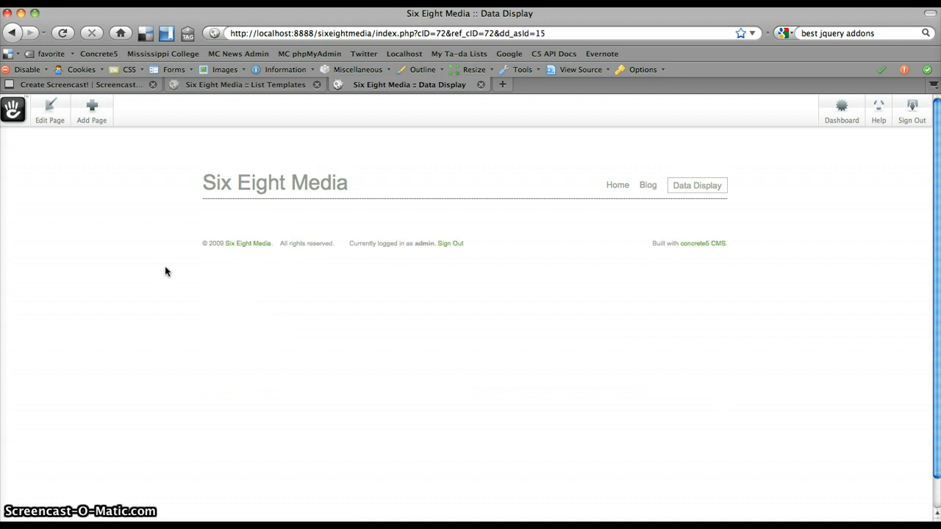
{"action": "mouse_move", "coordinate": [283, 226]}
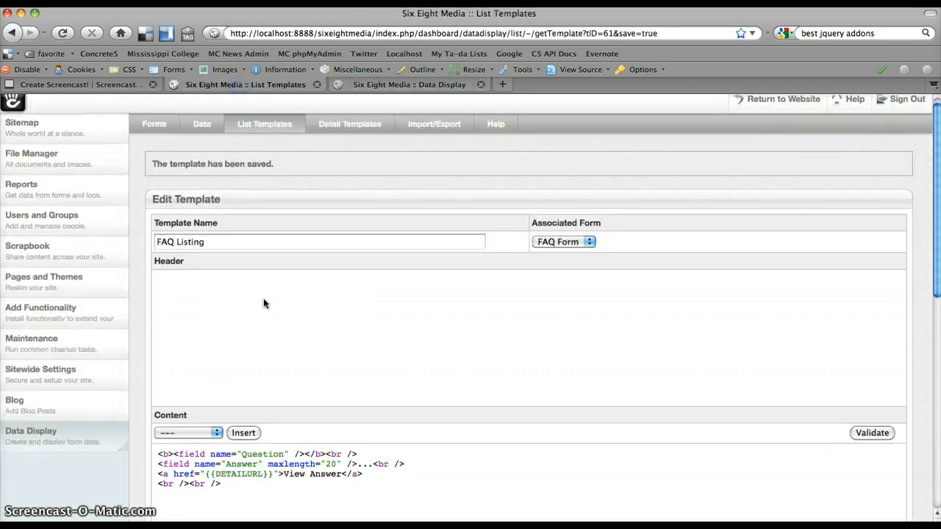
Step: Create the FAQ Detail template for FAQ Form with the Question field wrapped in <b> bold
{"action": "left_click", "coordinate": [350, 114]}
{"action": "type", "text": "FAQ Deta"}
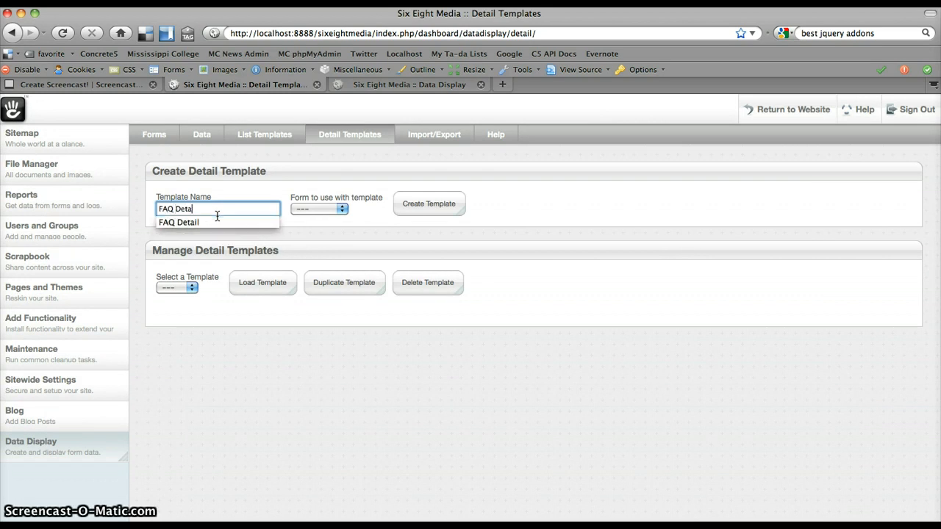
{"action": "left_click", "coordinate": [317, 209]}
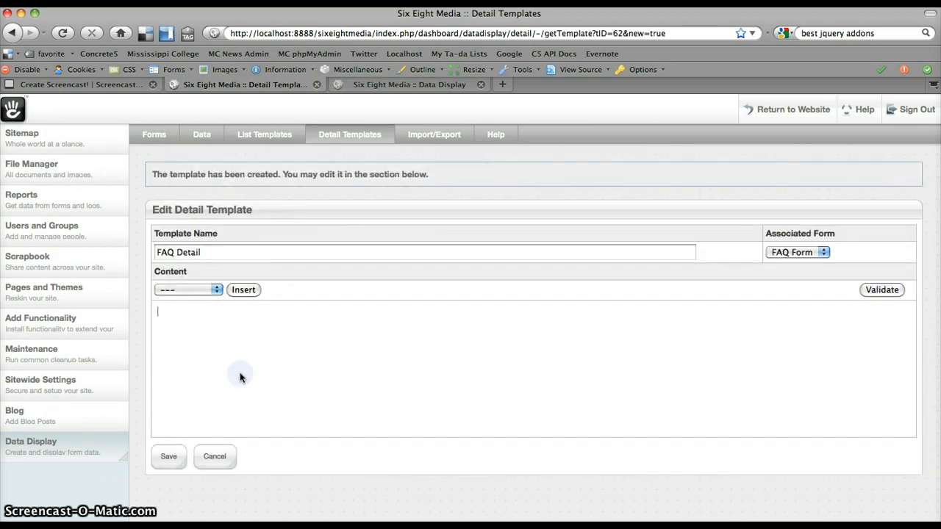
{"action": "type", "text": "<b>"}
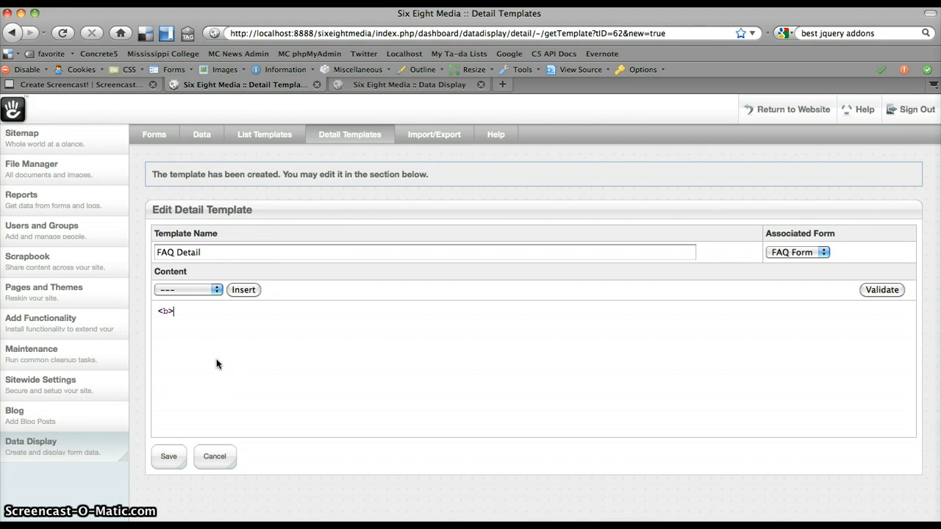
{"action": "left_click", "coordinate": [188, 290]}
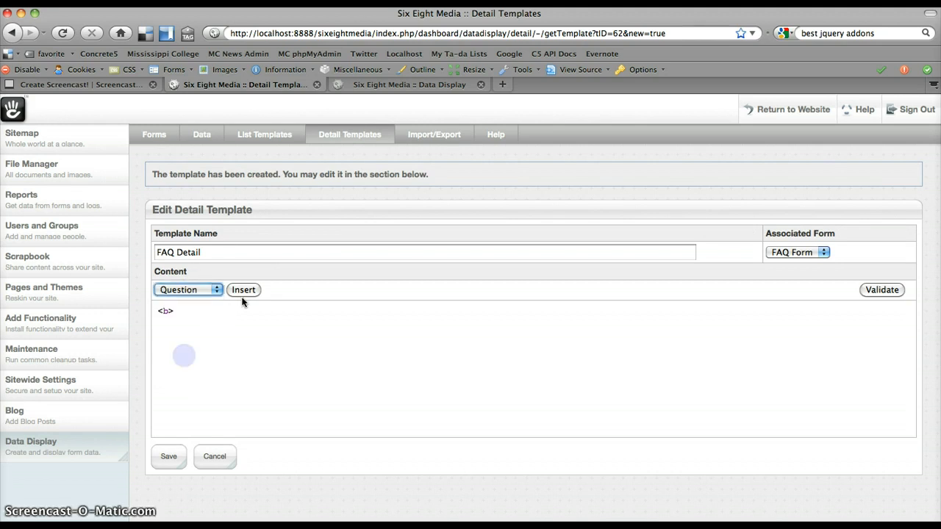
{"action": "left_click", "coordinate": [243, 290]}
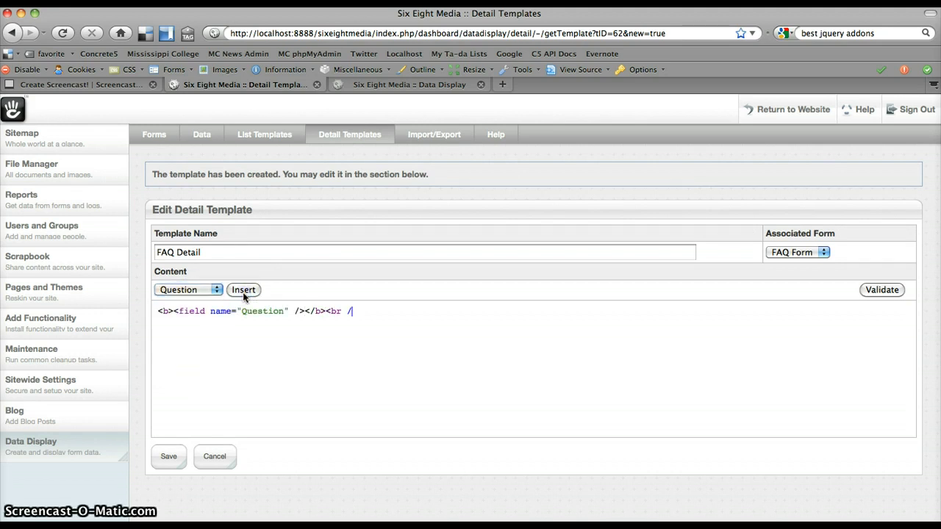
Step: Insert the Answer field below the question and save the FAQ Detail template
{"action": "left_click", "coordinate": [188, 289]}
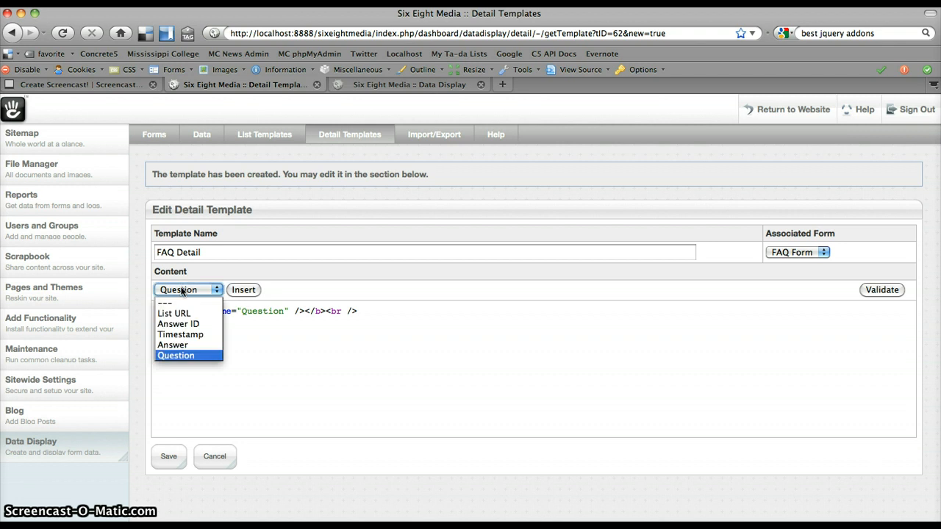
{"action": "left_click", "coordinate": [172, 344]}
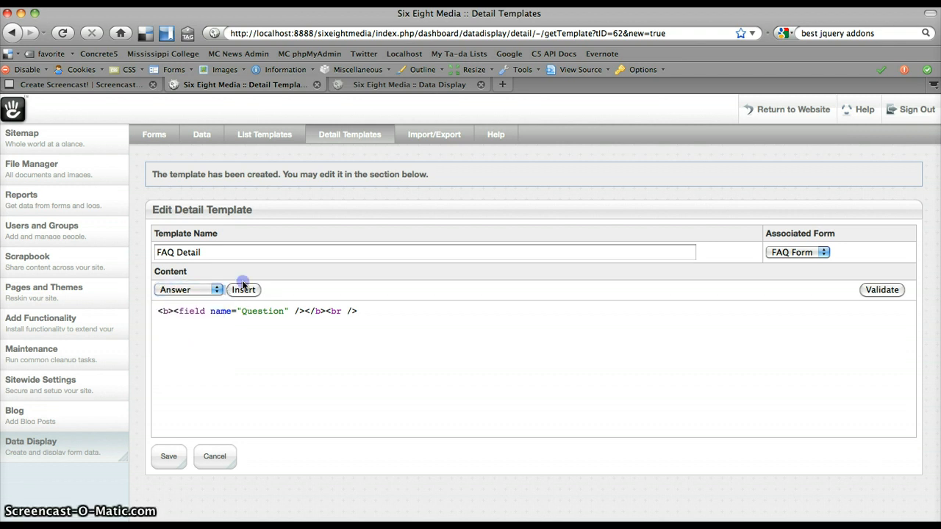
{"action": "left_click", "coordinate": [244, 289]}
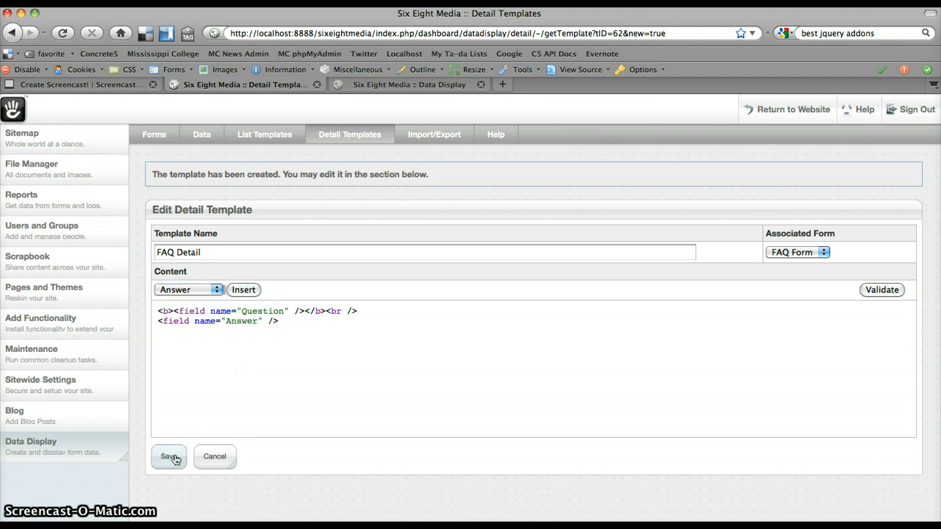
{"action": "left_click", "coordinate": [169, 456]}
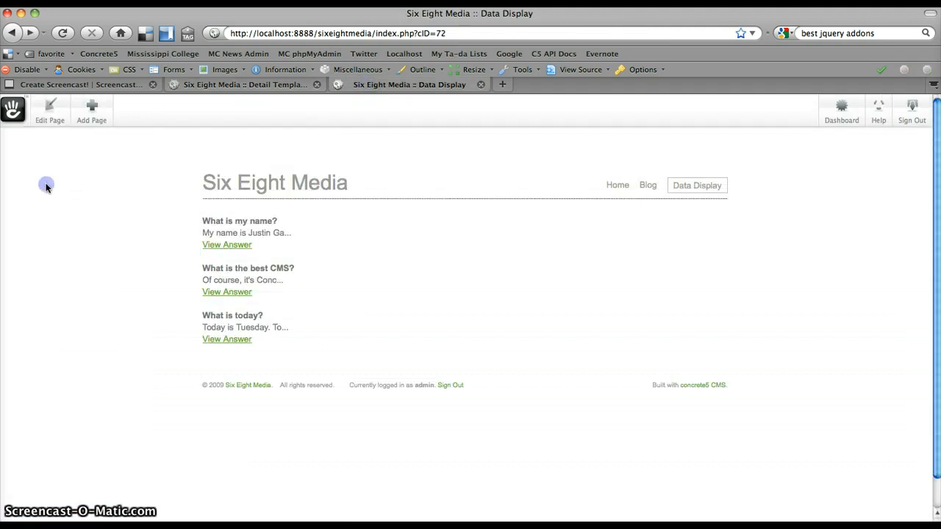
Step: Point the FAQ list block at the FAQ Detail template, then publish the page edits
{"action": "left_click", "coordinate": [50, 111]}
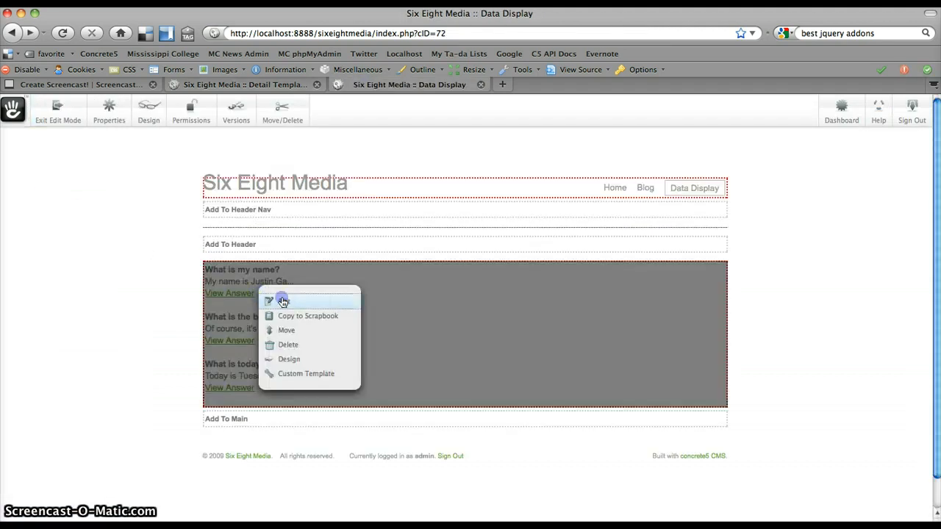
{"action": "left_click", "coordinate": [285, 302]}
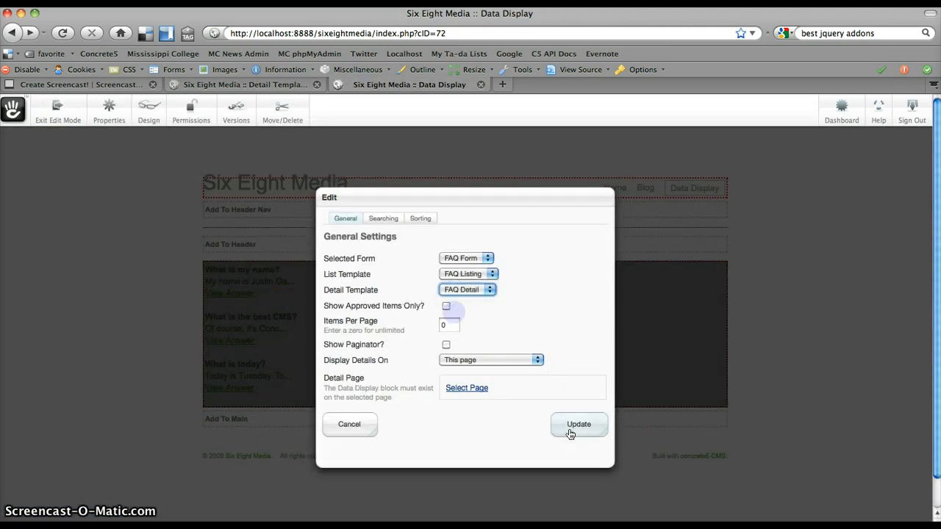
{"action": "left_click", "coordinate": [579, 423]}
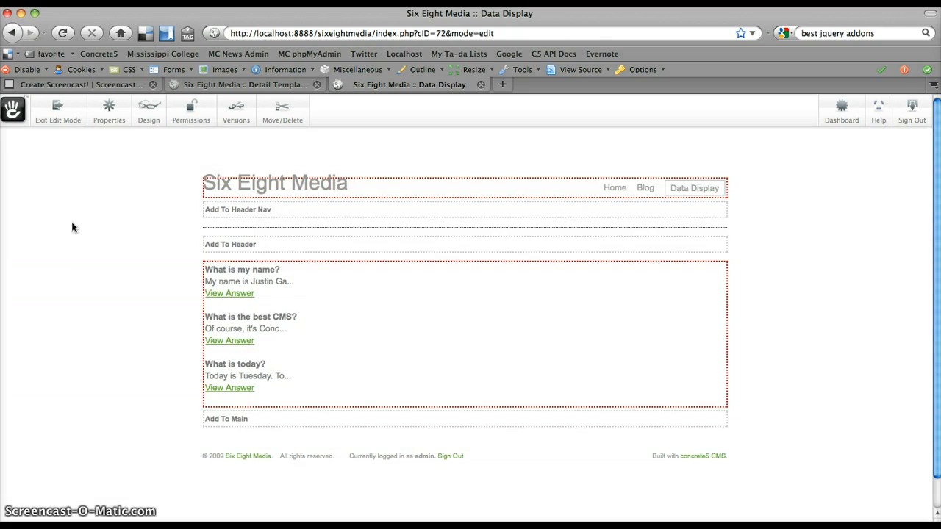
{"action": "left_click", "coordinate": [58, 110]}
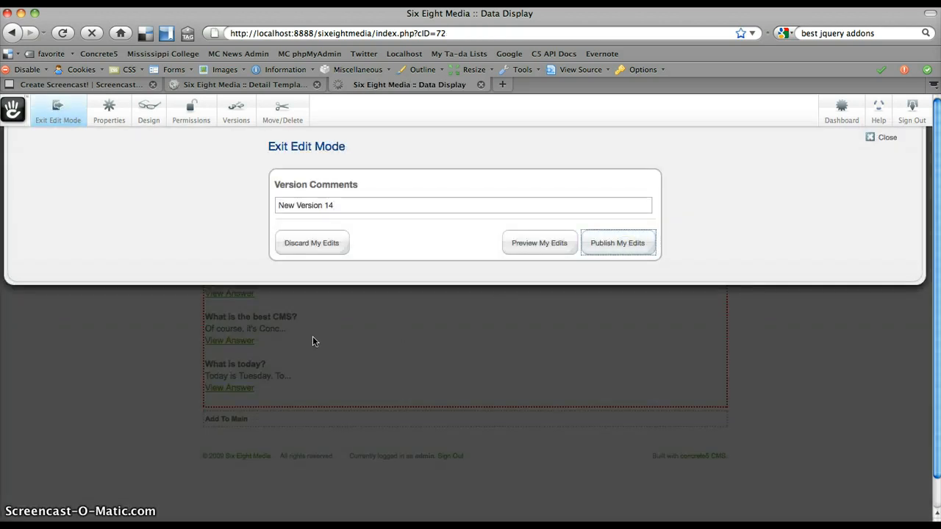
{"action": "left_click", "coordinate": [617, 243]}
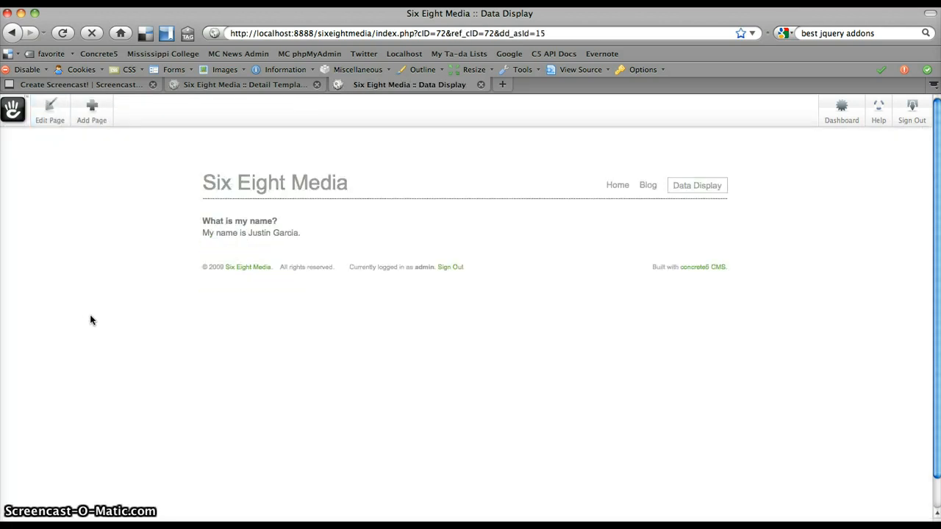
Step: Return to the FAQ list and view the full answer to 'What is today?'
{"action": "left_click_drag", "start_coordinate": [203, 220], "coordinate": [297, 232]}
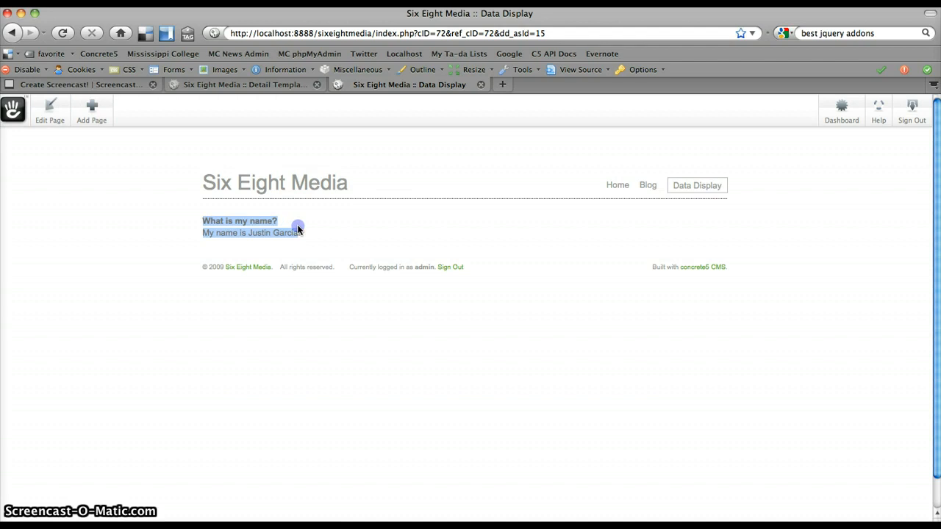
{"action": "left_click", "coordinate": [264, 231]}
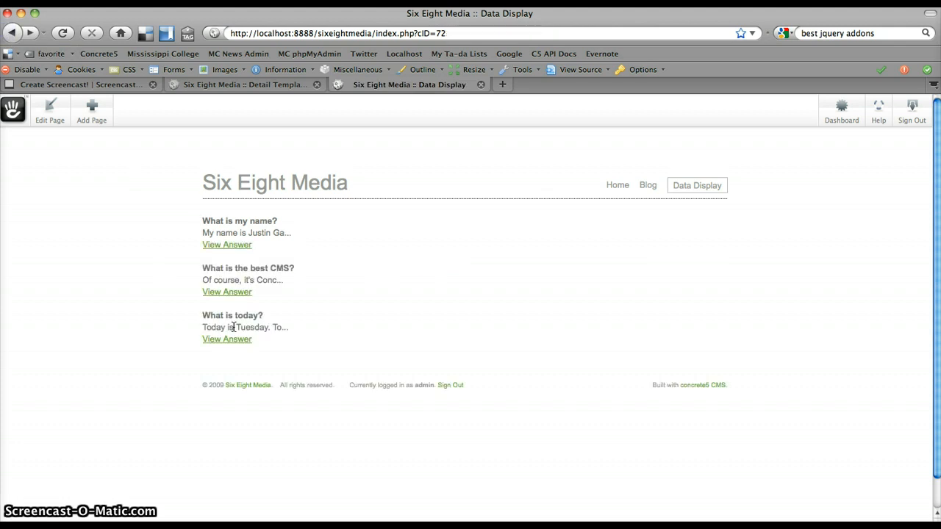
{"action": "mouse_move", "coordinate": [212, 347]}
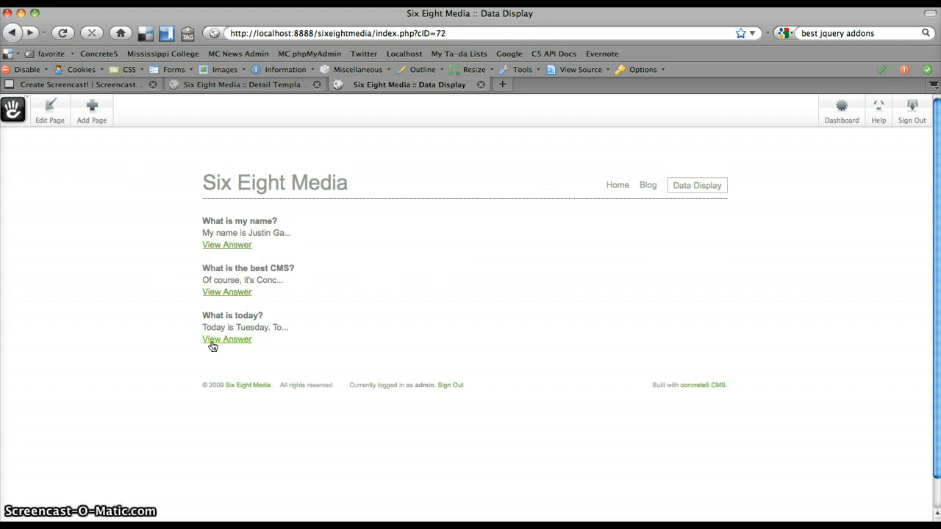
{"action": "left_click", "coordinate": [226, 338]}
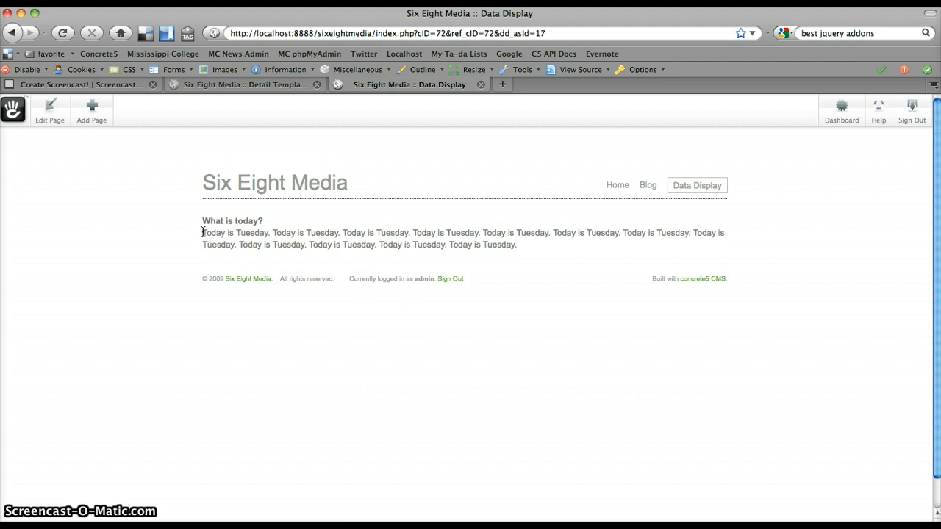
{"action": "mouse_move", "coordinate": [137, 217]}
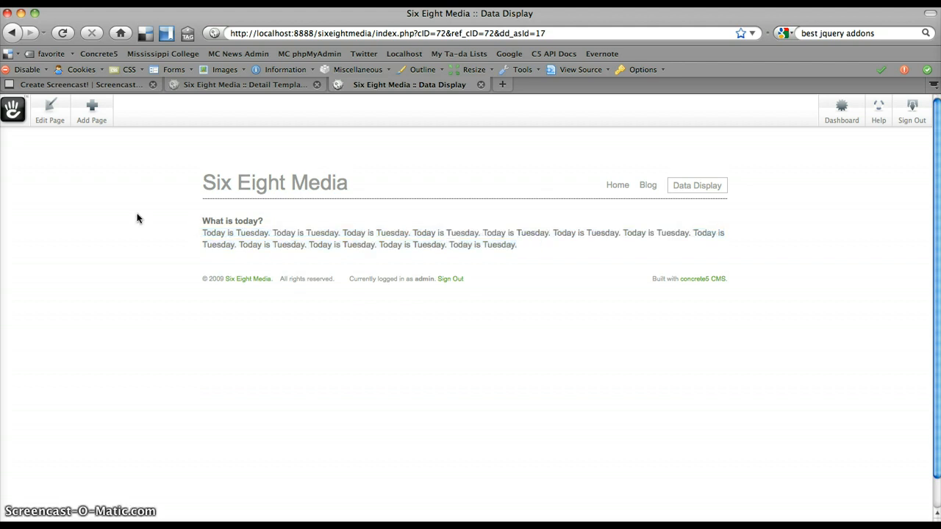
{"action": "mouse_move", "coordinate": [211, 85]}
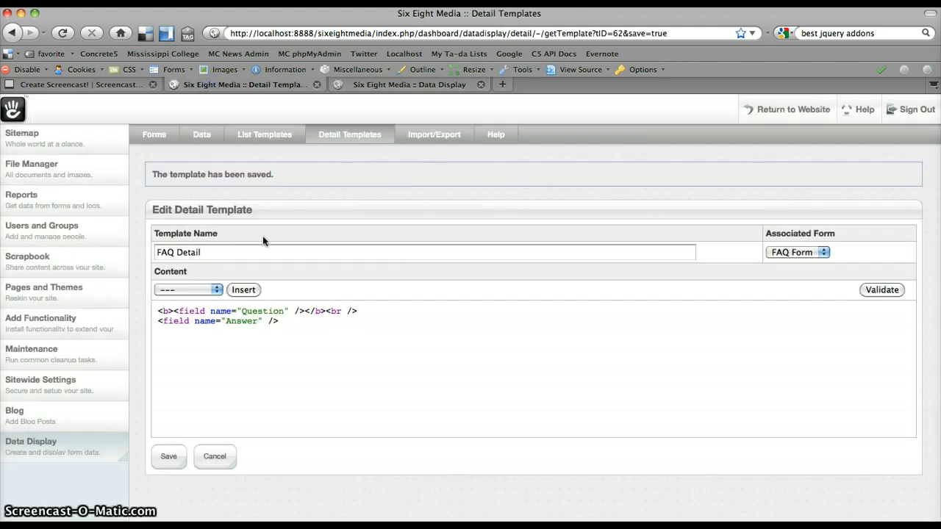
{"action": "mouse_move", "coordinate": [253, 208]}
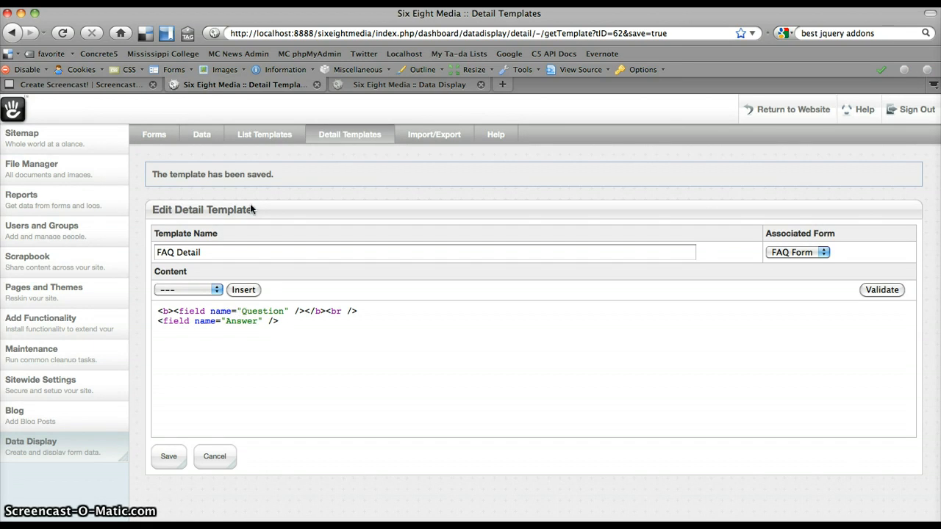
Step: Load the FAQ Listing template to review its DETAILURL link, then go back to Detail Templates
{"action": "left_click", "coordinate": [264, 136]}
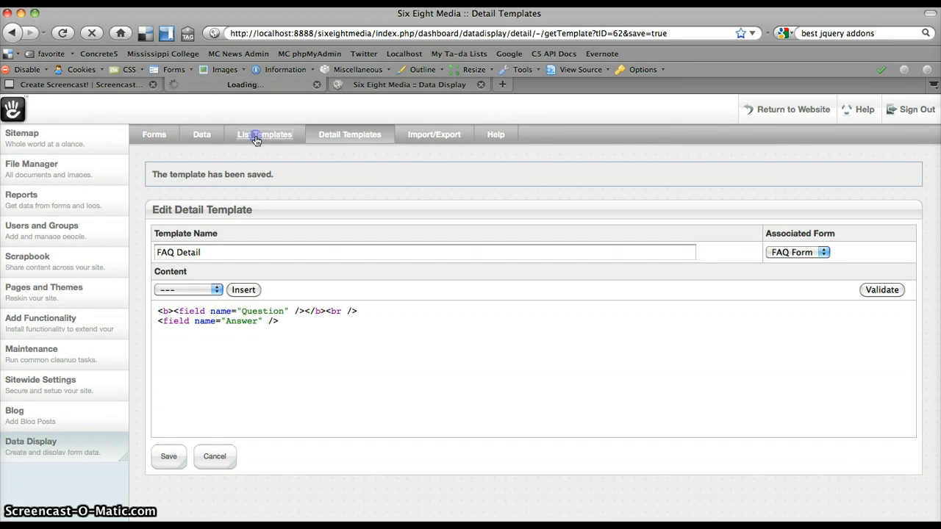
{"action": "left_click", "coordinate": [264, 135]}
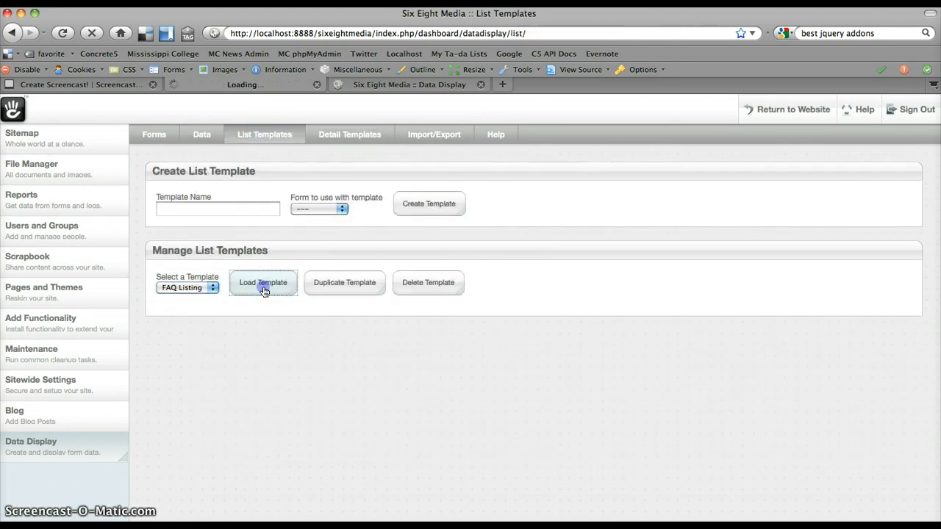
{"action": "left_click", "coordinate": [263, 282]}
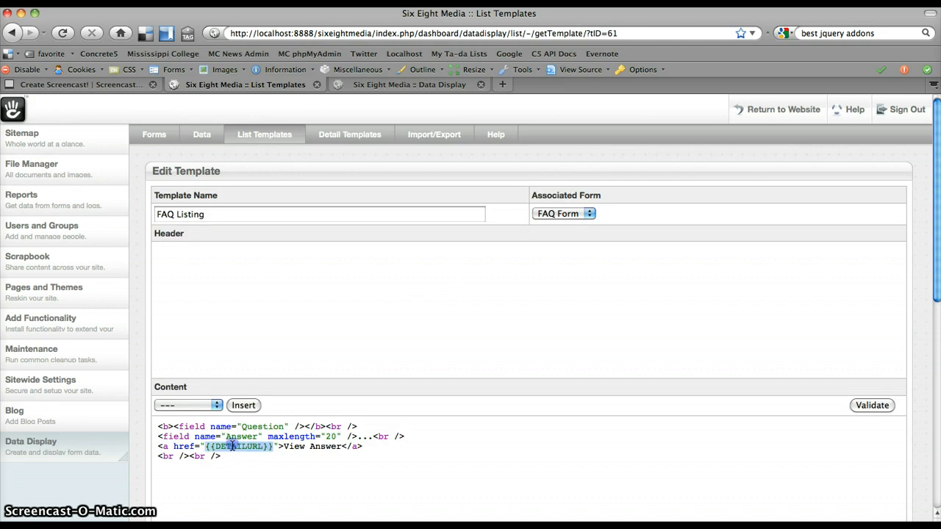
{"action": "scroll", "scroll_direction": "down", "scroll_amount": 3}
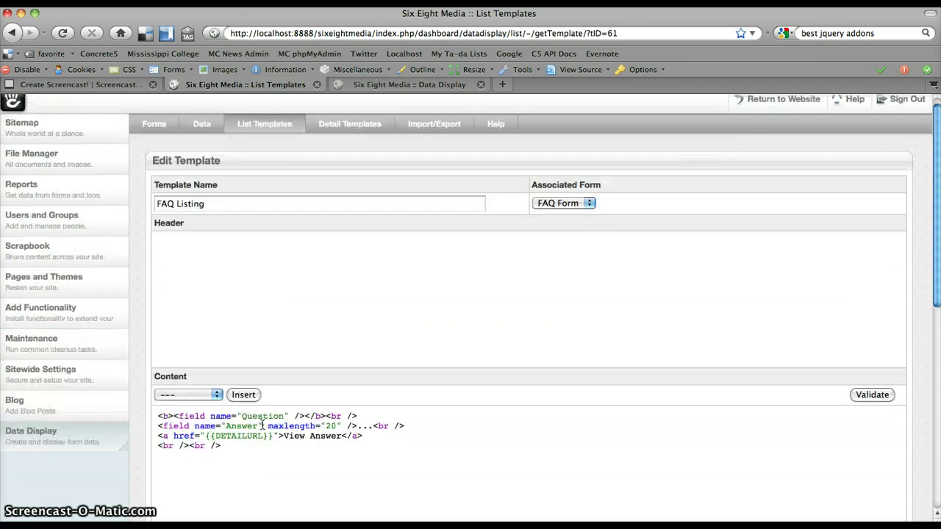
{"action": "left_click", "coordinate": [349, 123]}
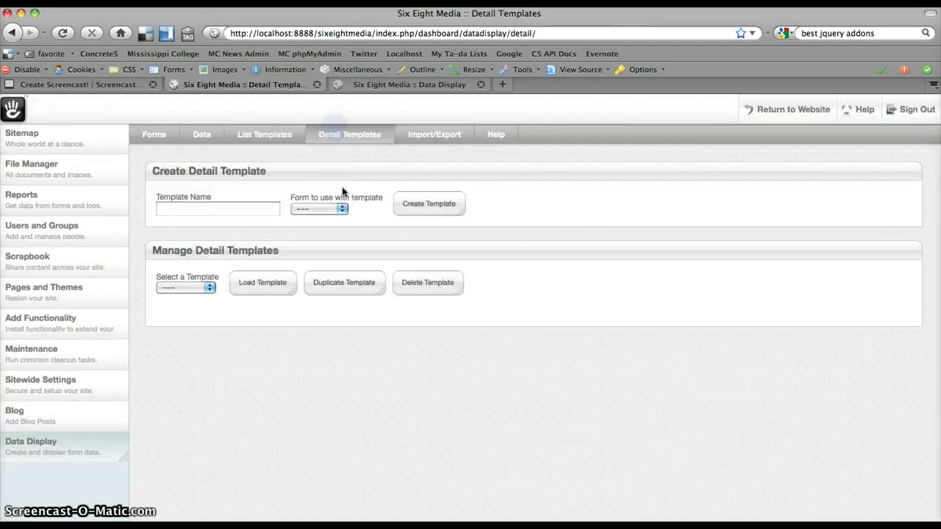
Step: Load FAQ Detail and add <br /><a href="">Return to FAQ List</a> after the answer
{"action": "left_click", "coordinate": [185, 286]}
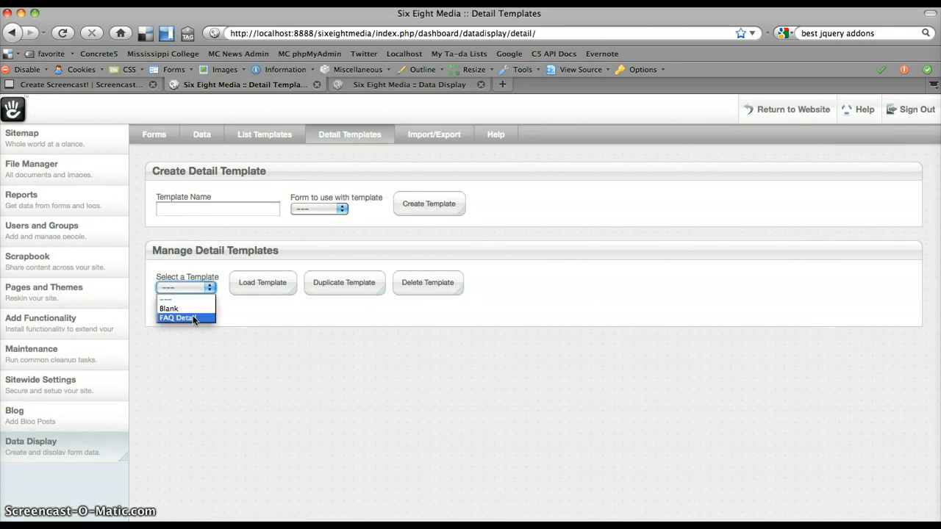
{"action": "left_click", "coordinate": [262, 283]}
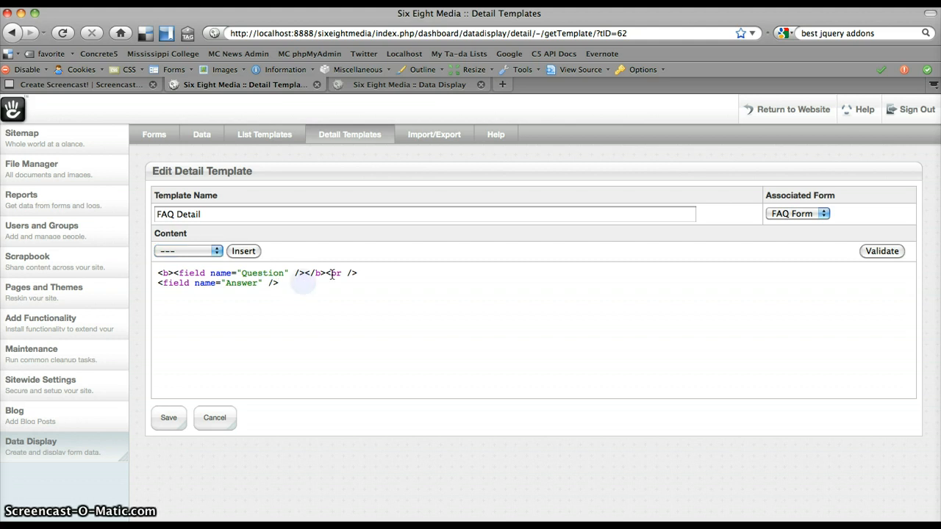
{"action": "type", "text": "<br /><b"}
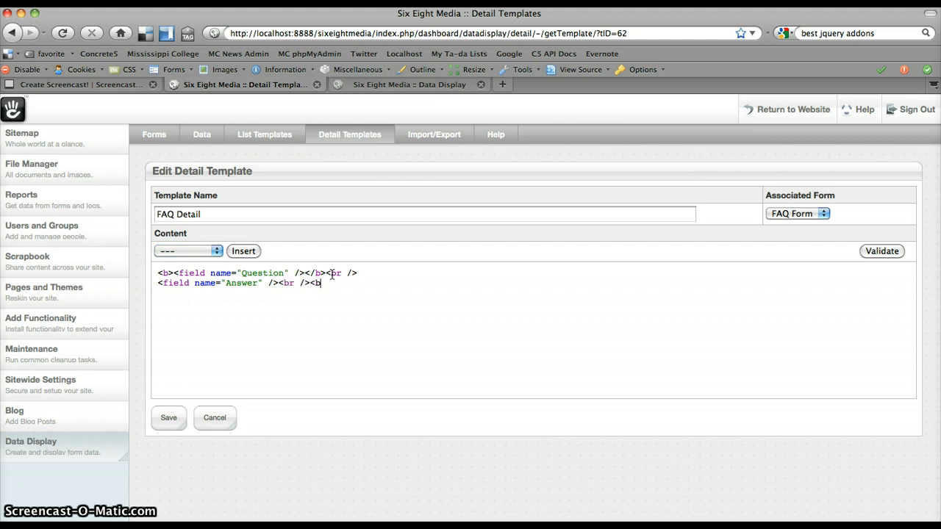
{"action": "type", "text": "<br /><a href="}
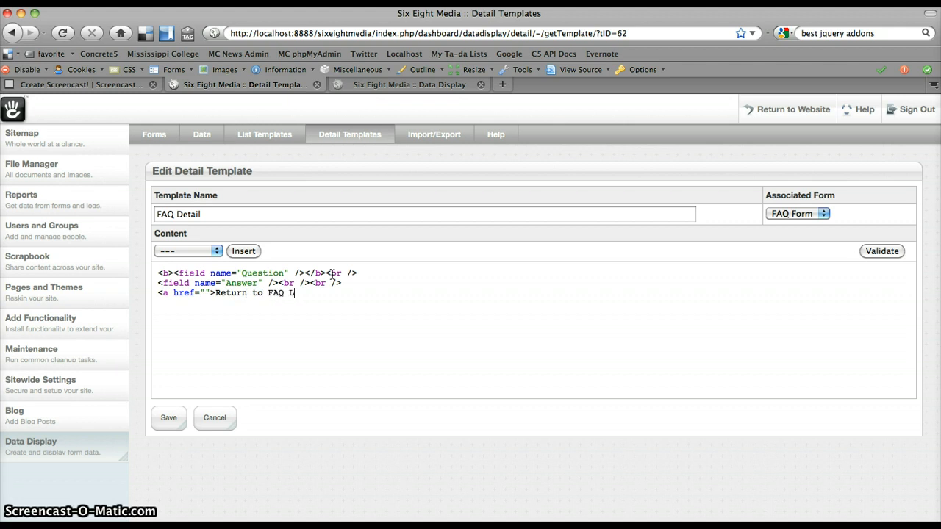
{"action": "type", "text": "ist</a>"}
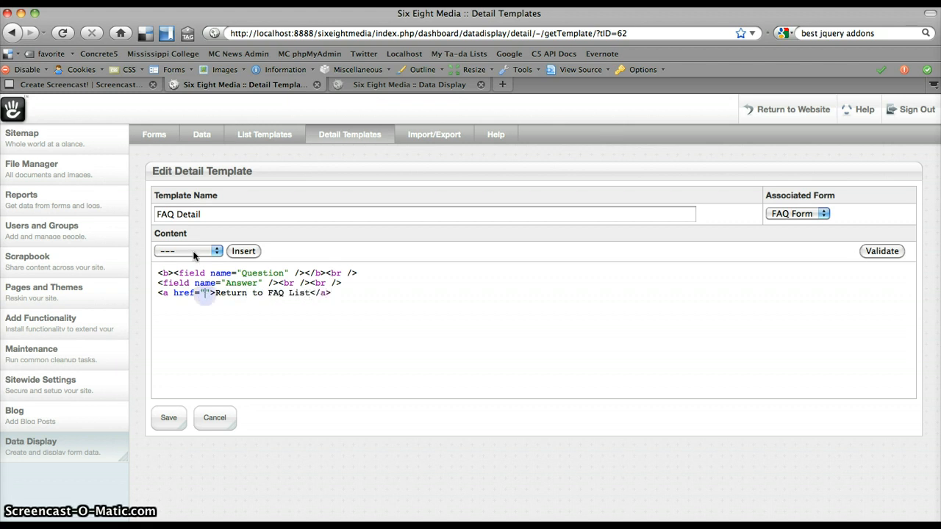
Step: Insert the List URL placeholder into the link's href and save the template
{"action": "left_click", "coordinate": [188, 250]}
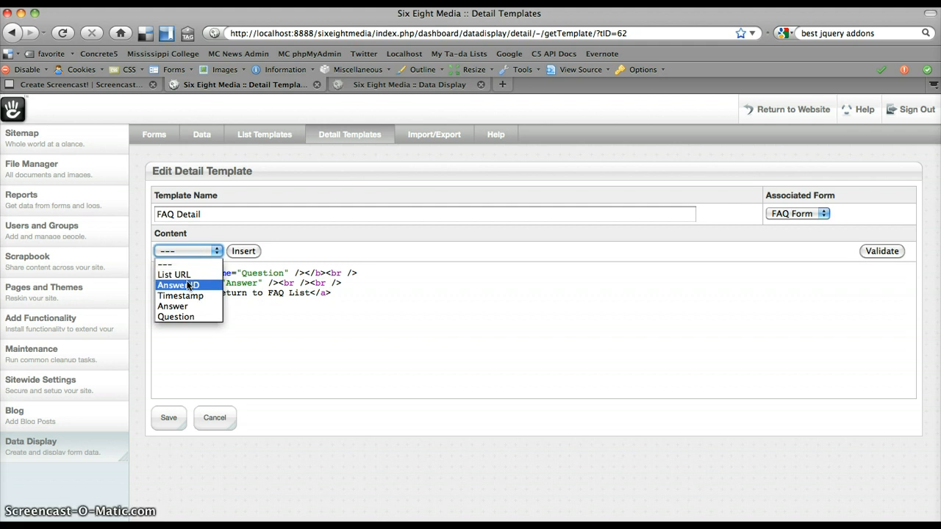
{"action": "left_click", "coordinate": [173, 275]}
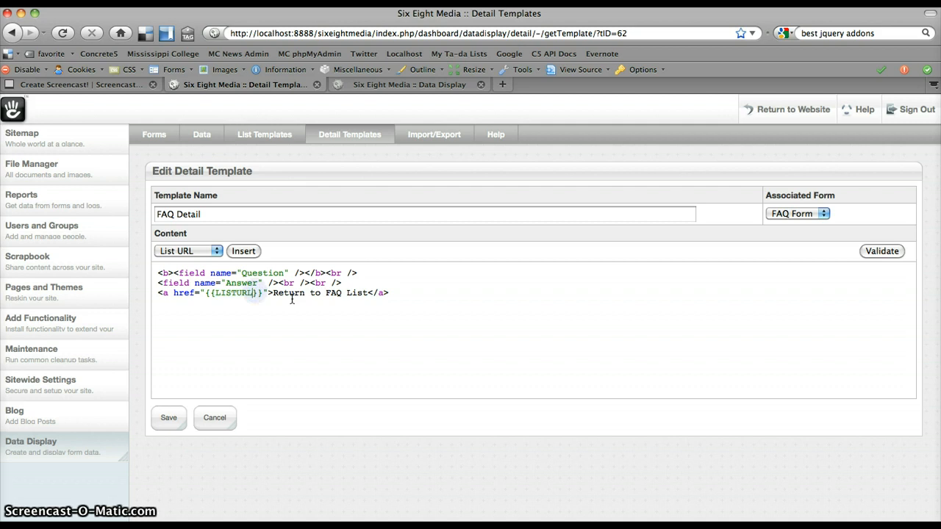
{"action": "left_click", "coordinate": [168, 418]}
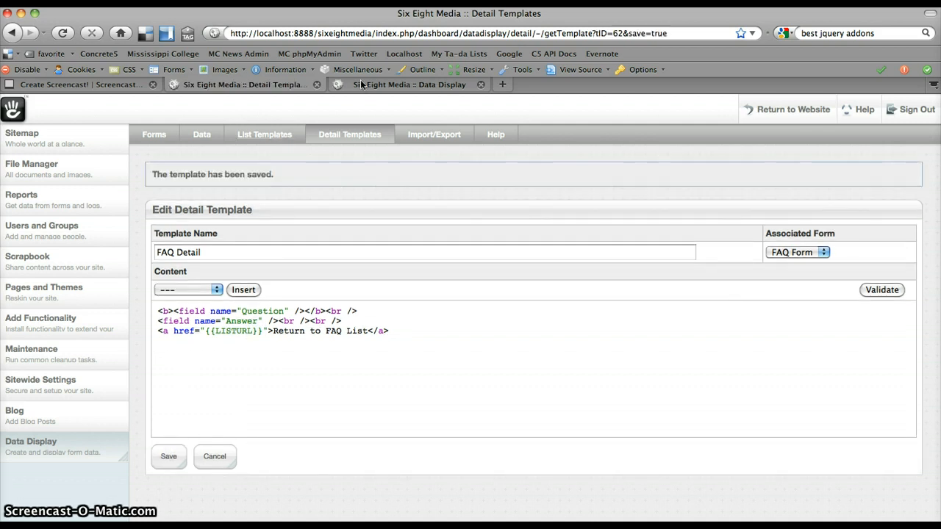
Step: On the live detail page, follow 'Return to FAQ List' back to the three-question list
{"action": "left_click", "coordinate": [405, 83]}
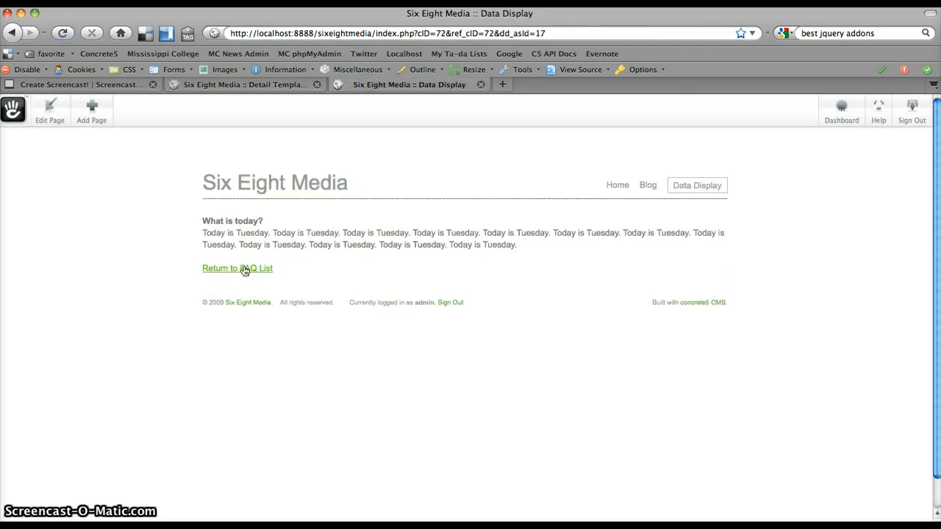
{"action": "left_click", "coordinate": [238, 267]}
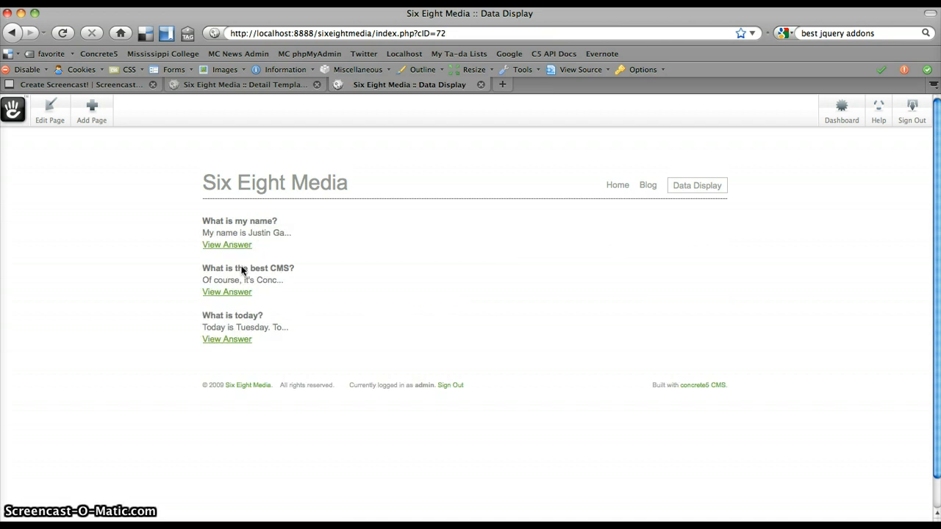
{"action": "mouse_move", "coordinate": [241, 267]}
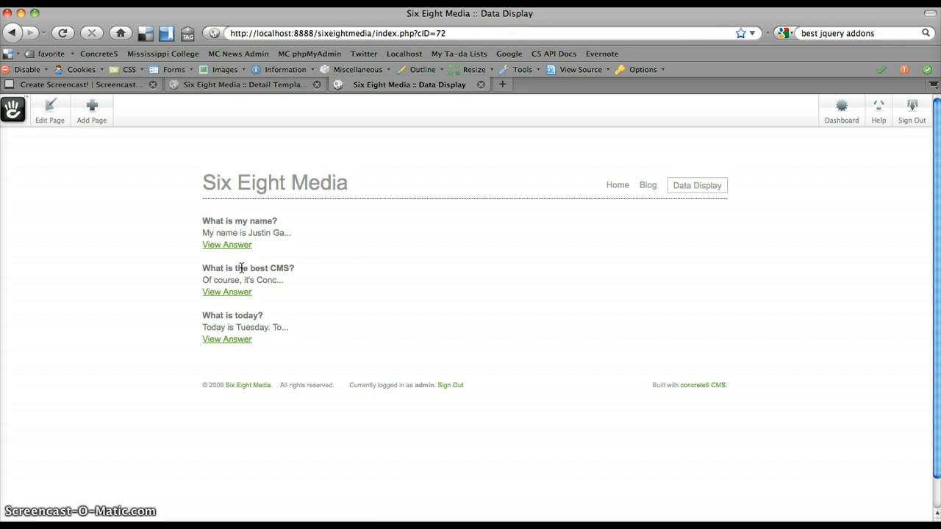